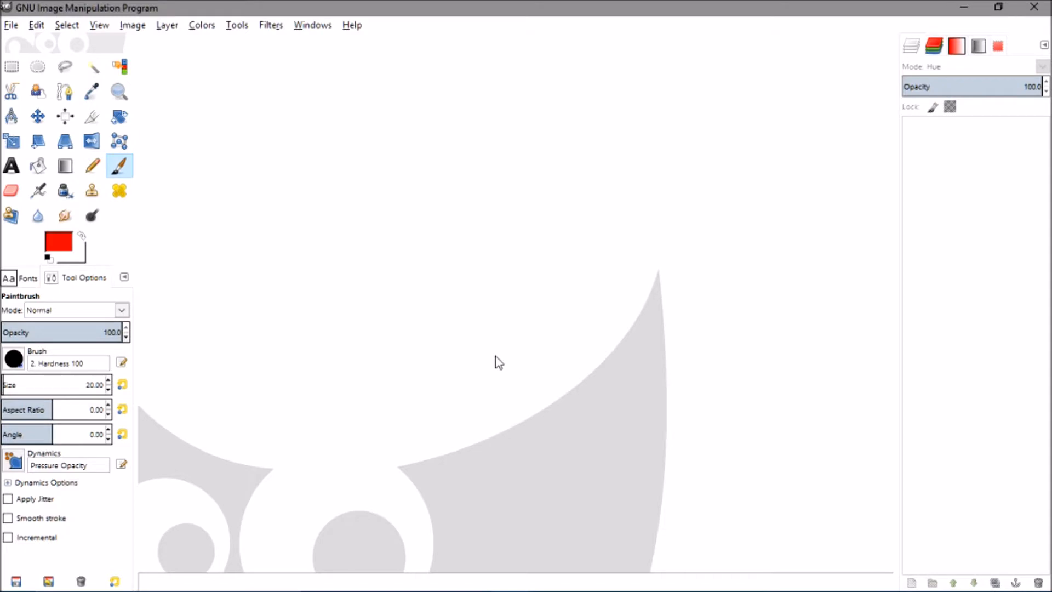
mouse_move(635, 309)
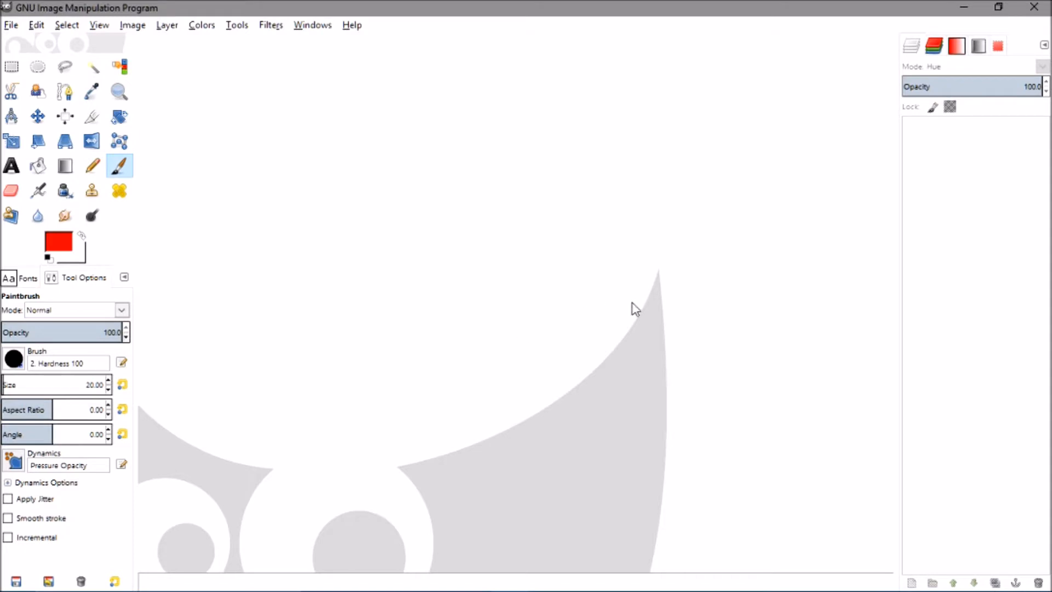
mouse_move(9, 25)
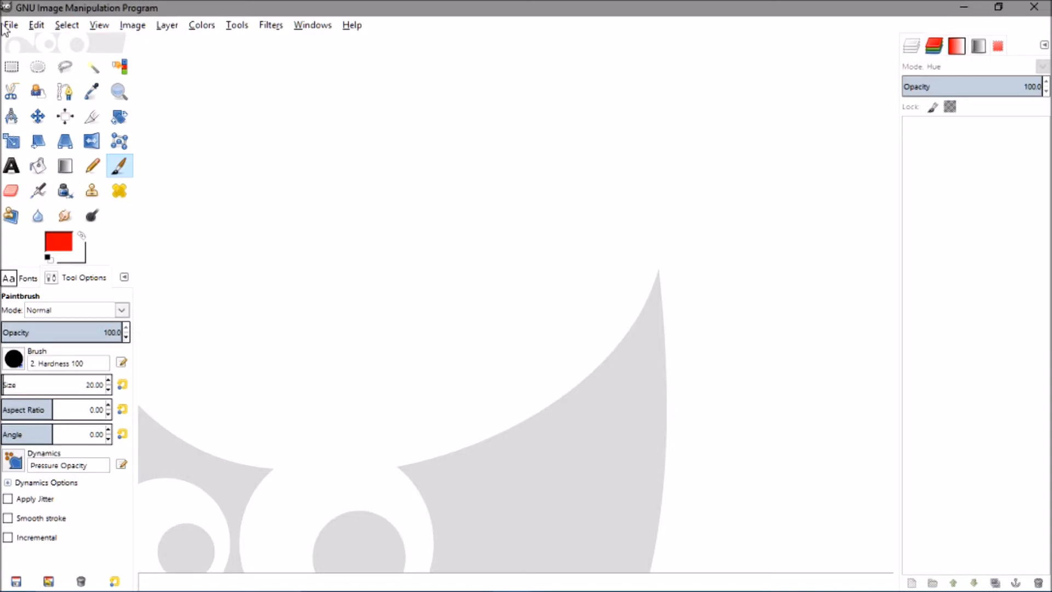
Open special.png from the Pictures > Background folder
click(10, 25)
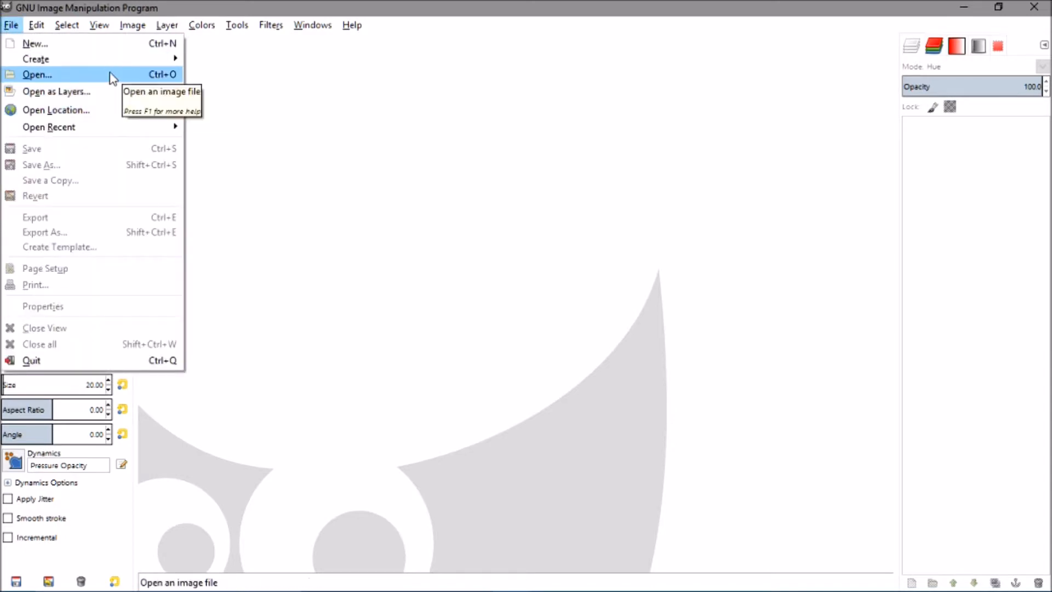
click(37, 75)
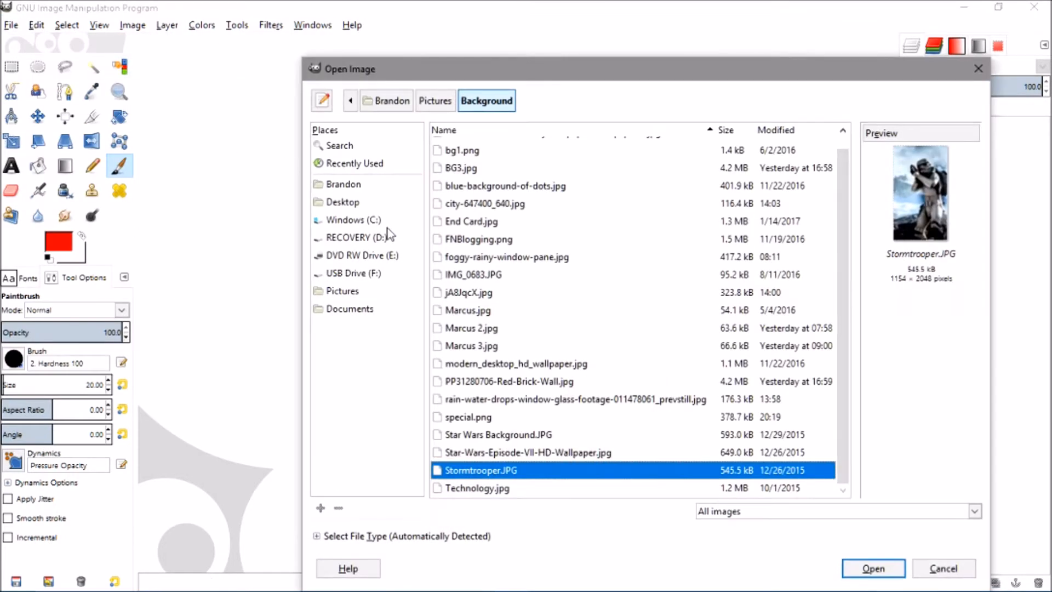
click(391, 100)
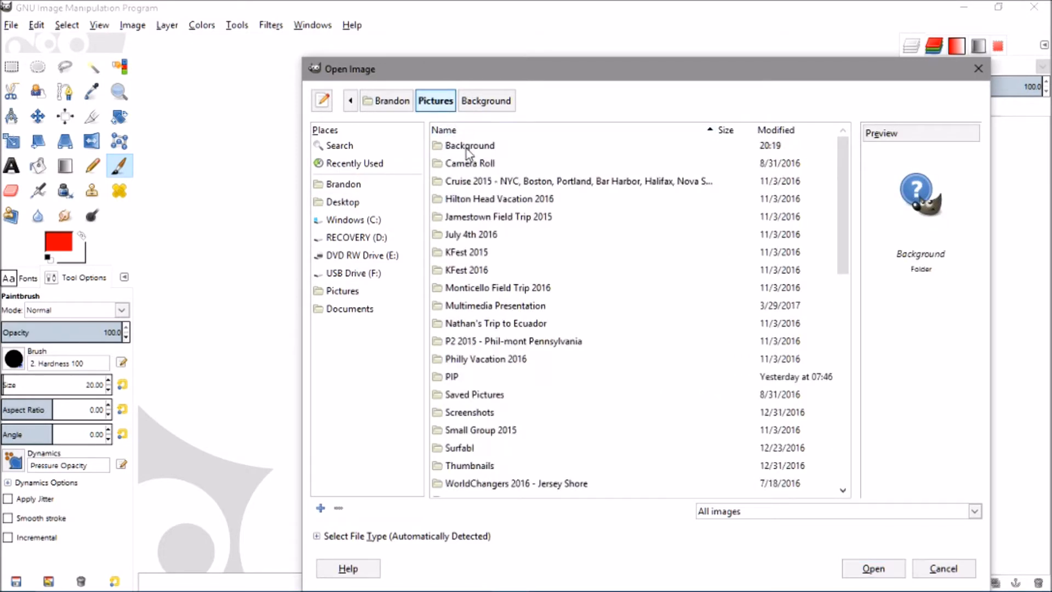
double_click(469, 146)
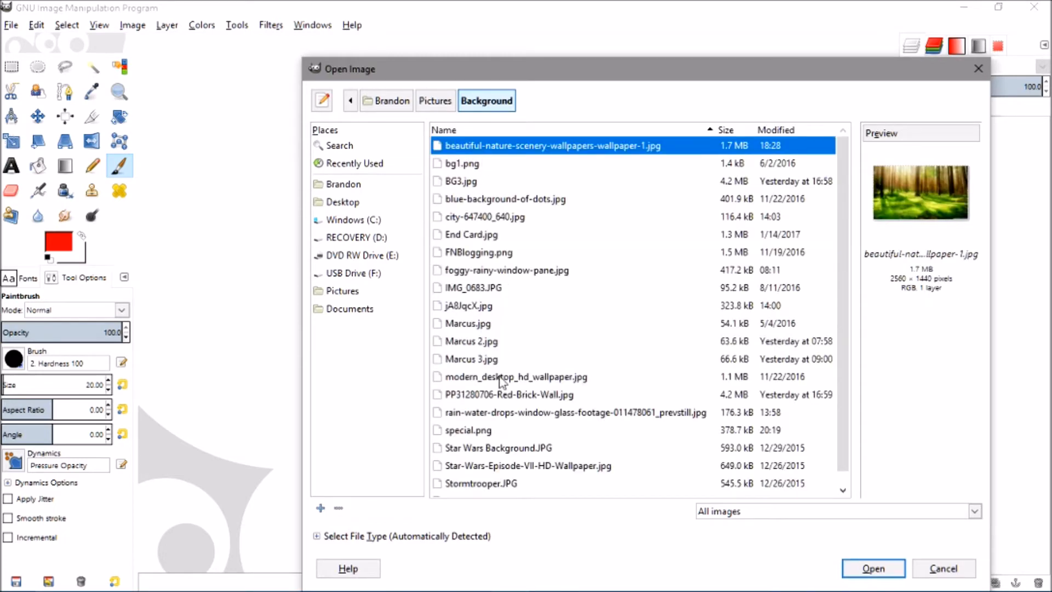
click(467, 430)
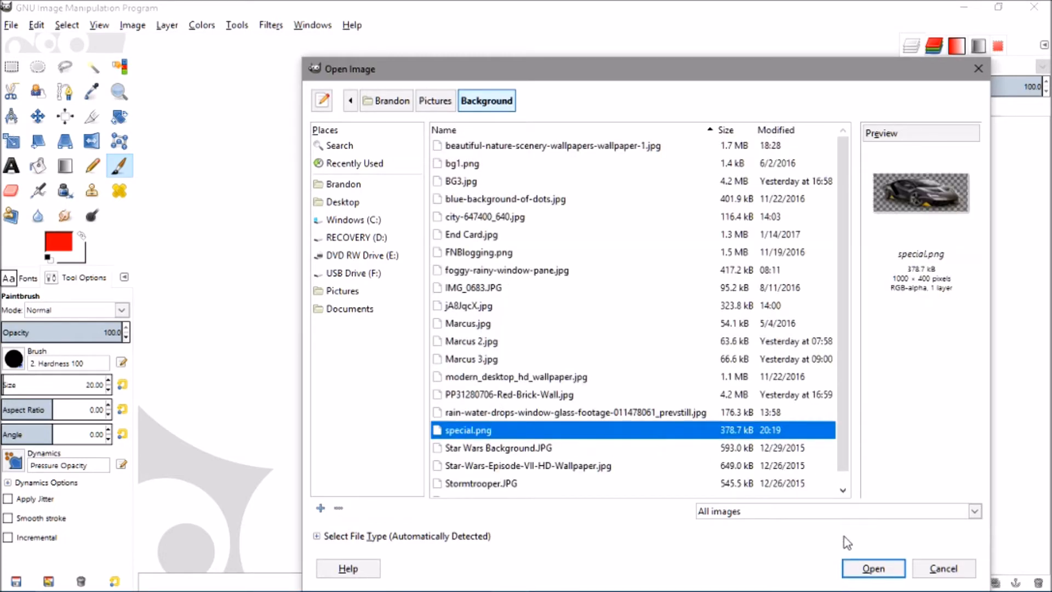
click(873, 568)
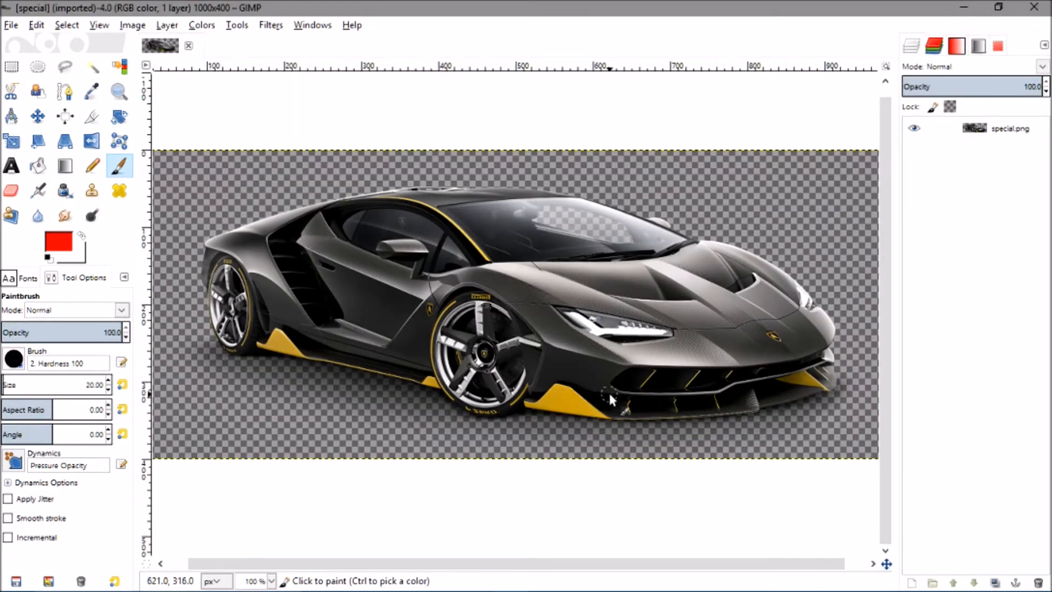
mouse_move(308, 337)
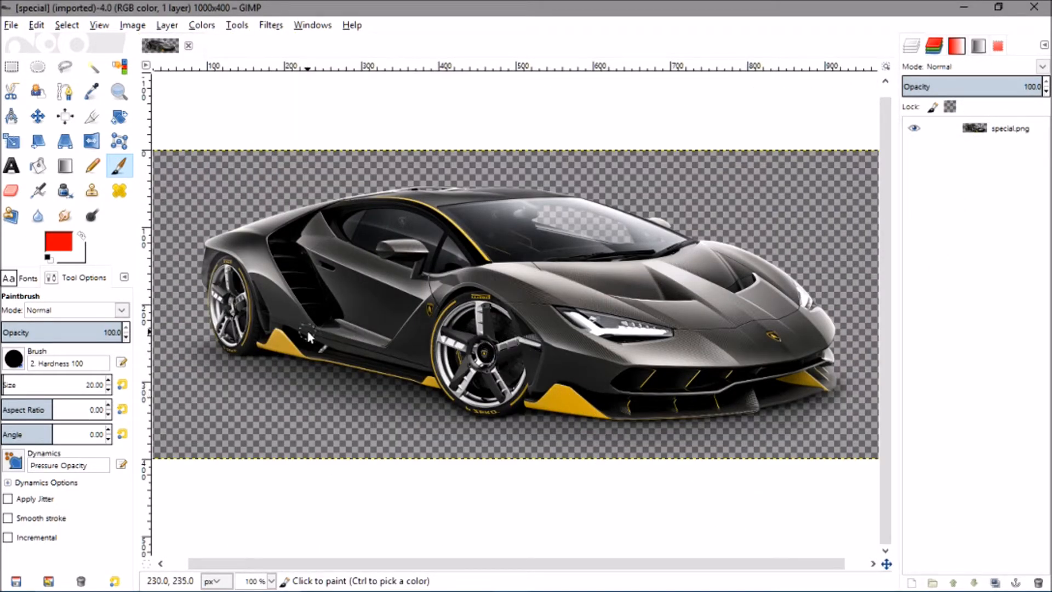
mouse_move(262, 295)
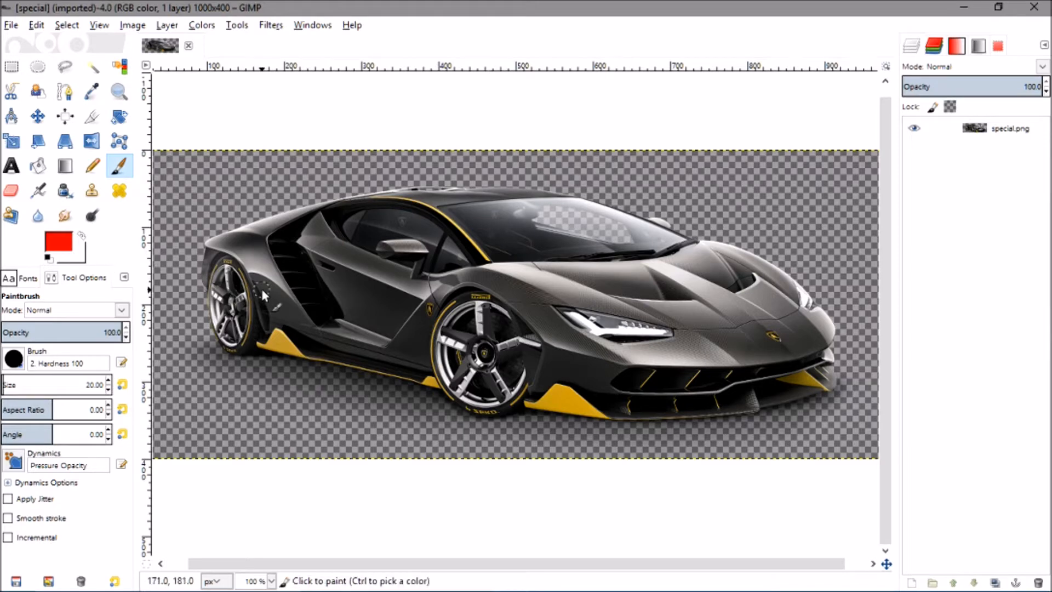
mouse_move(302, 369)
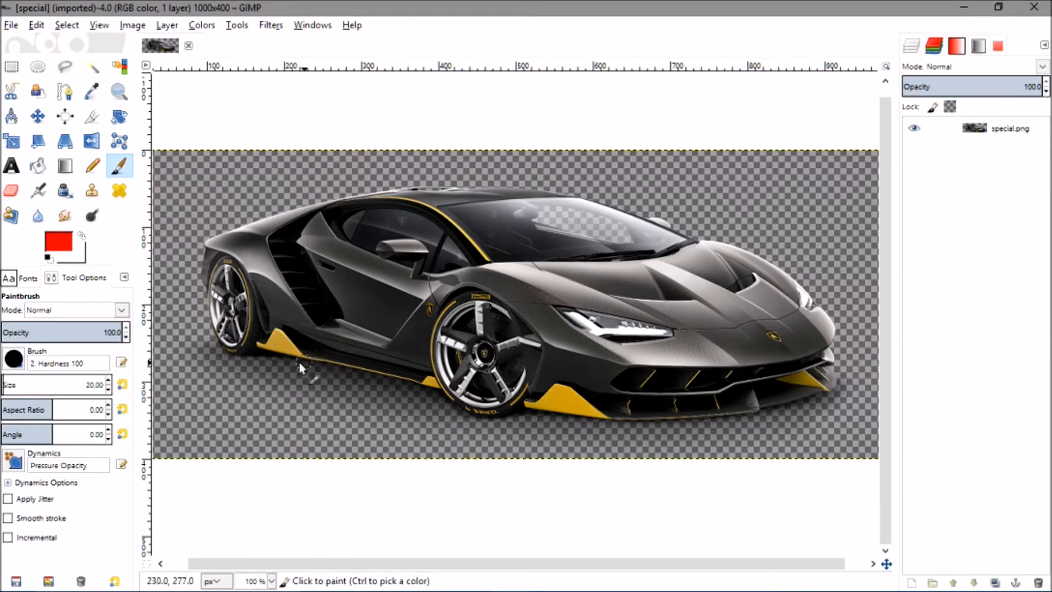
mouse_move(798, 375)
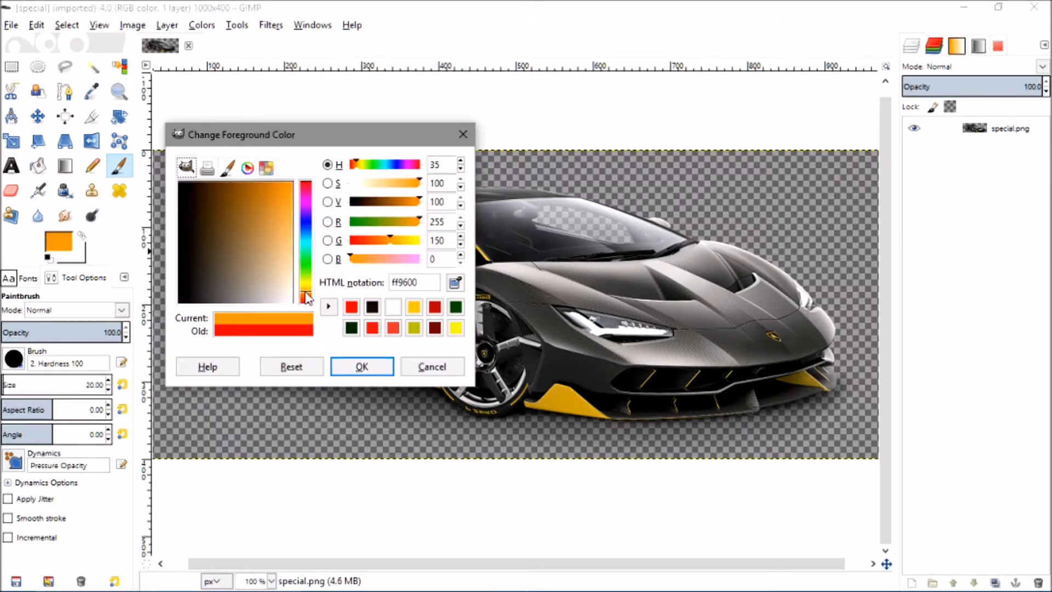
Set the foreground colour to the dark burnt orange ac5100
click(305, 299)
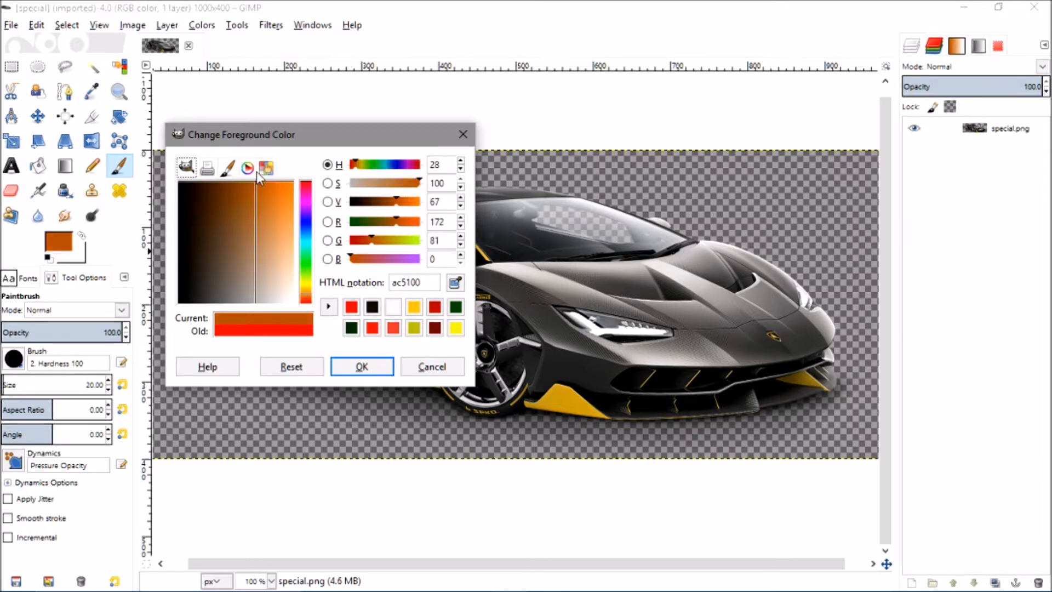
click(361, 366)
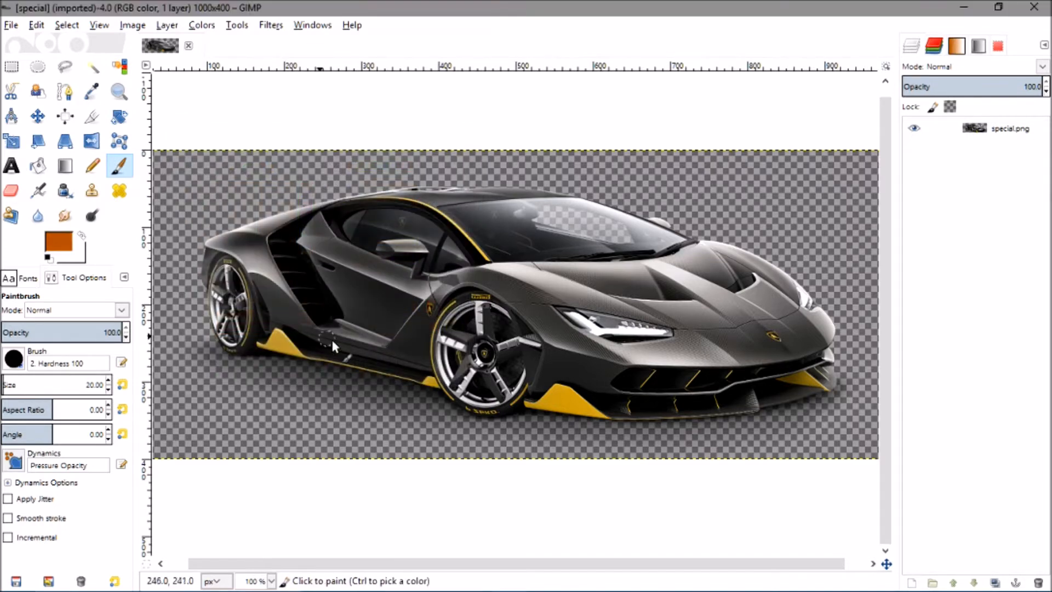
mouse_move(628, 293)
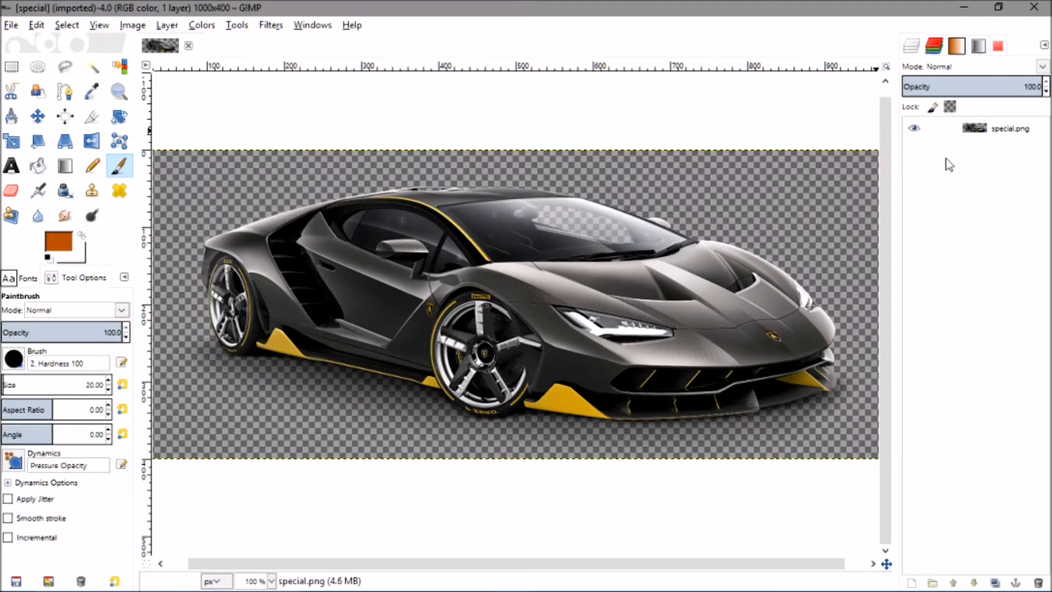
mouse_move(918, 583)
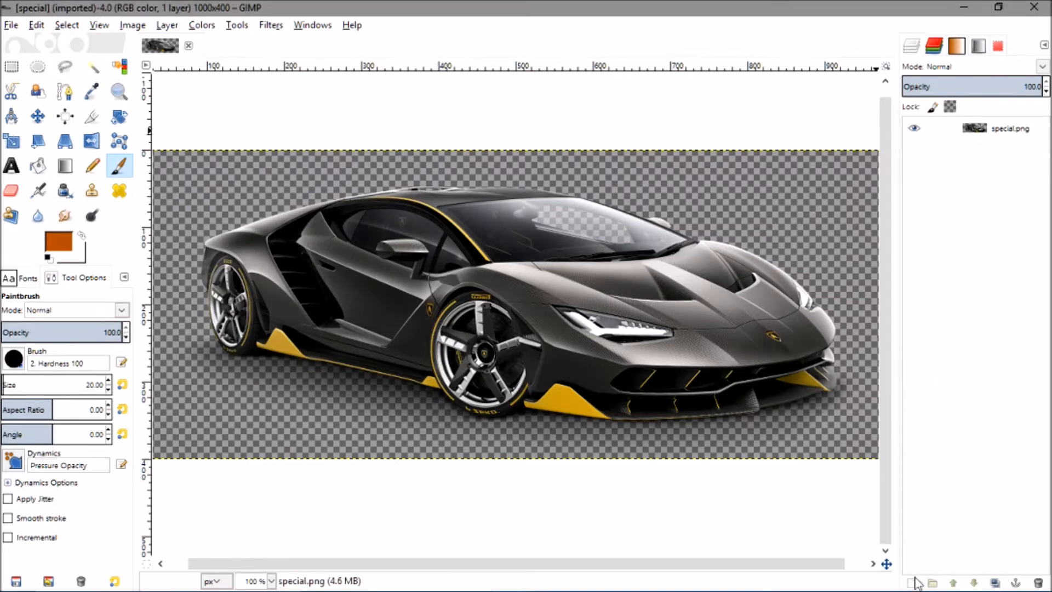
mouse_move(916, 582)
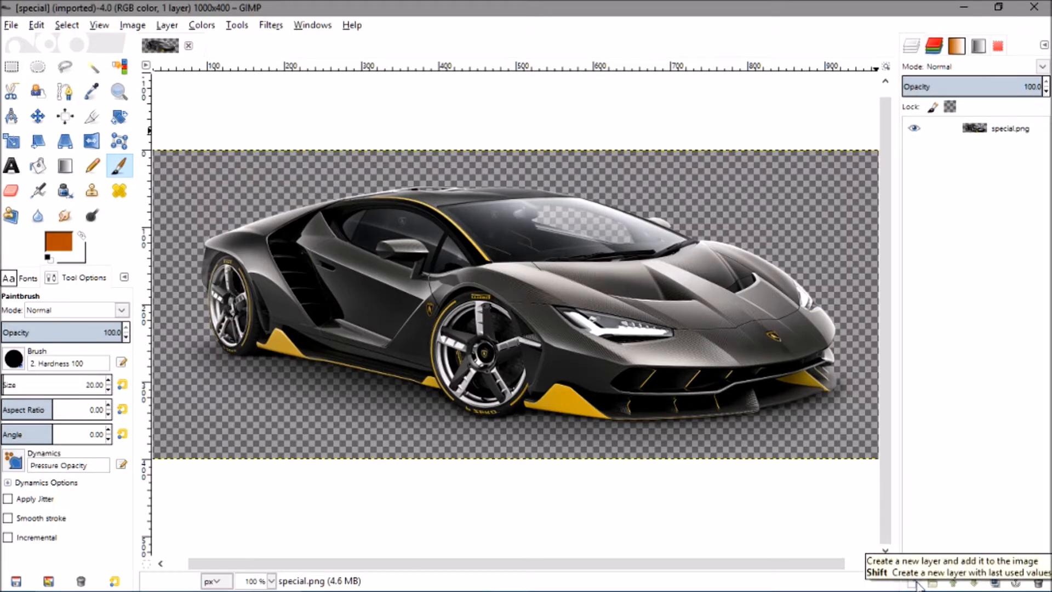
Add a transparent-fill layer named 'Layer' above special.png and select it
click(918, 580)
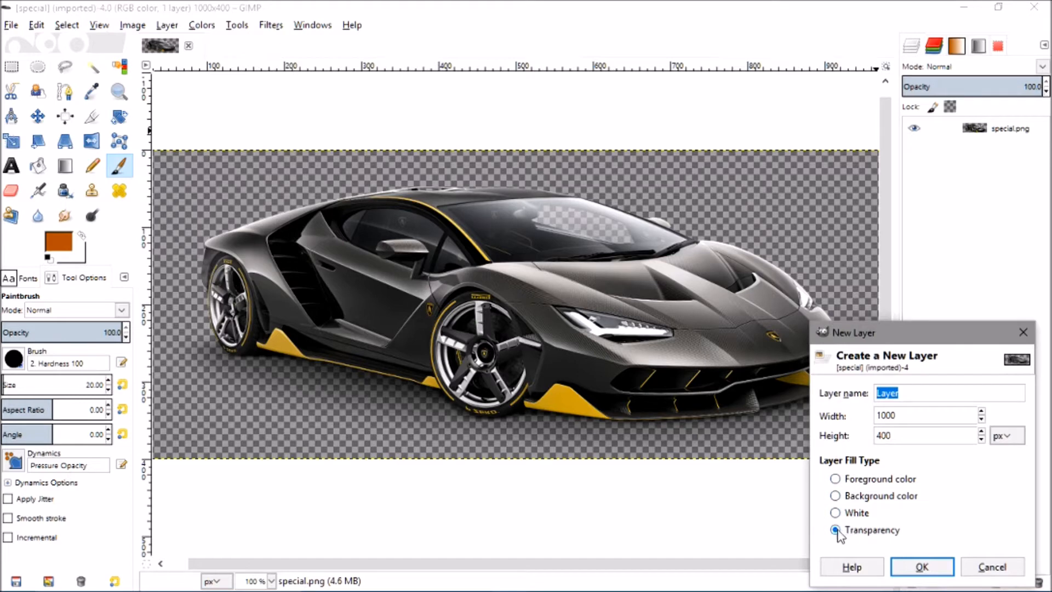
click(920, 565)
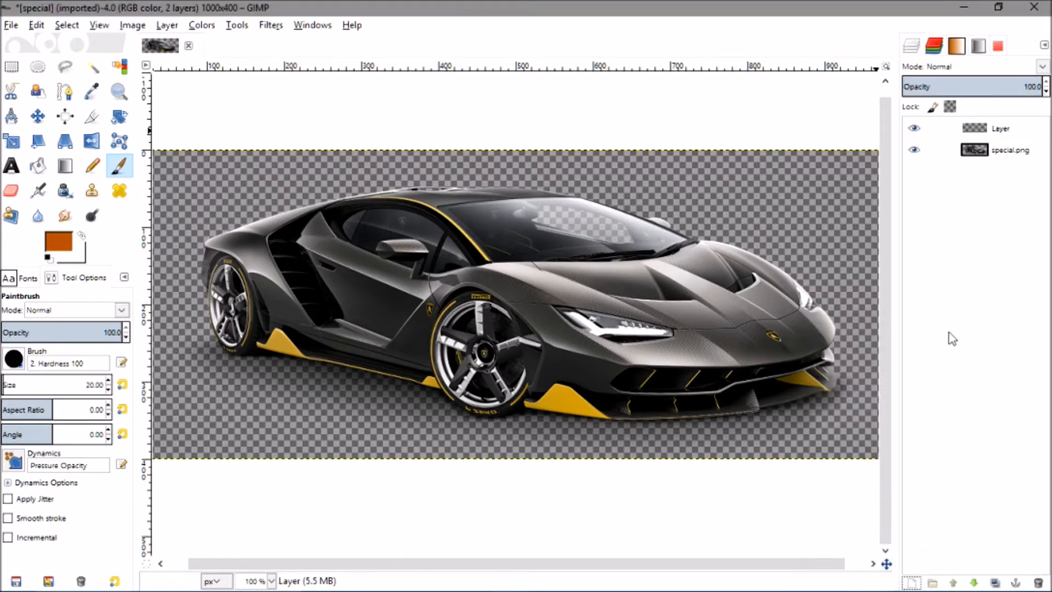
click(1001, 128)
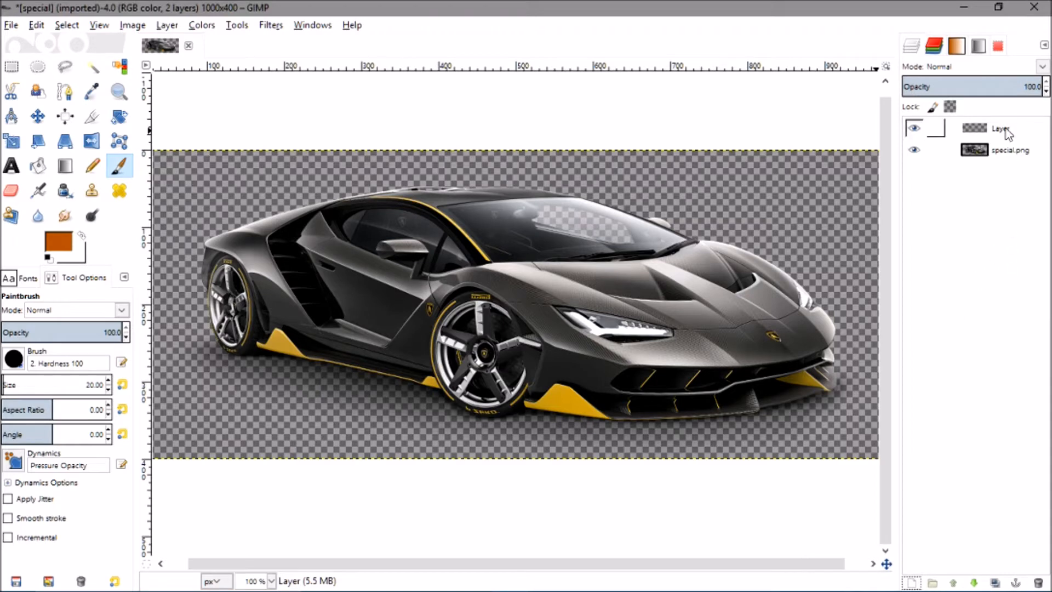
click(999, 128)
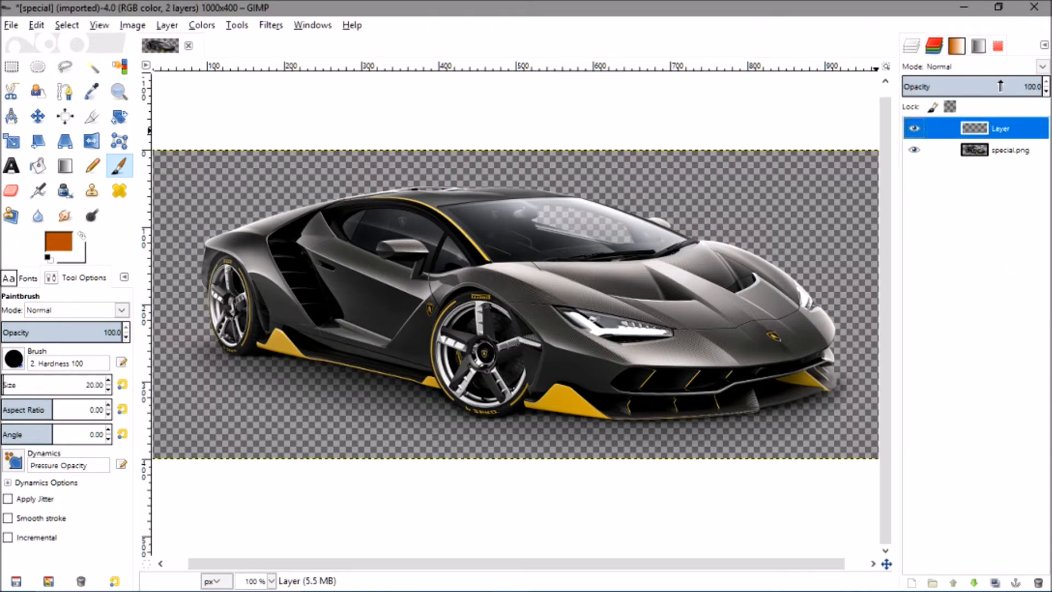
click(1041, 66)
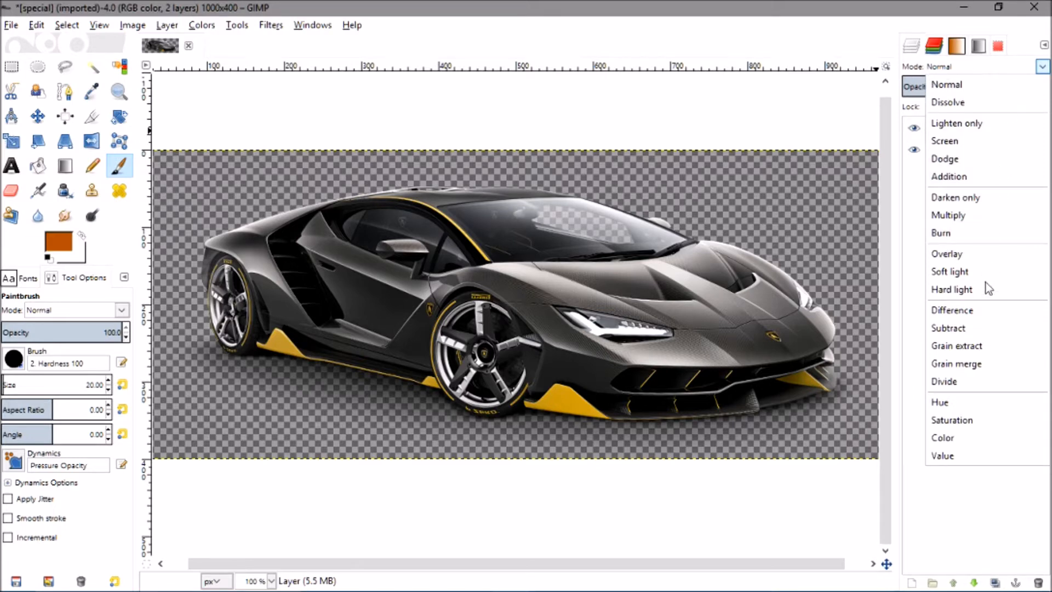
Switch the new layer's blend mode to Hue
click(939, 401)
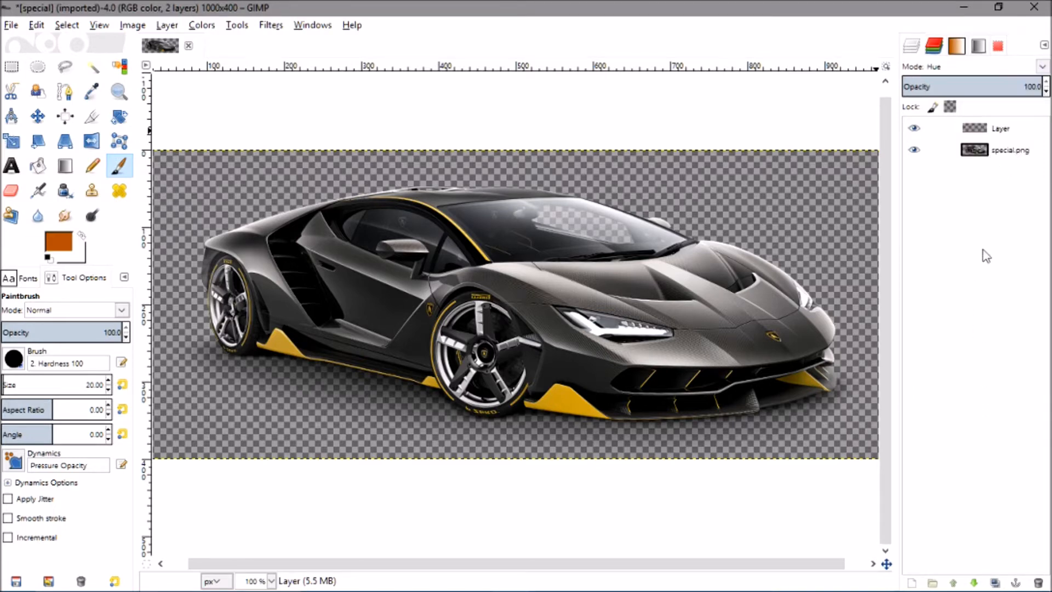
mouse_move(188, 242)
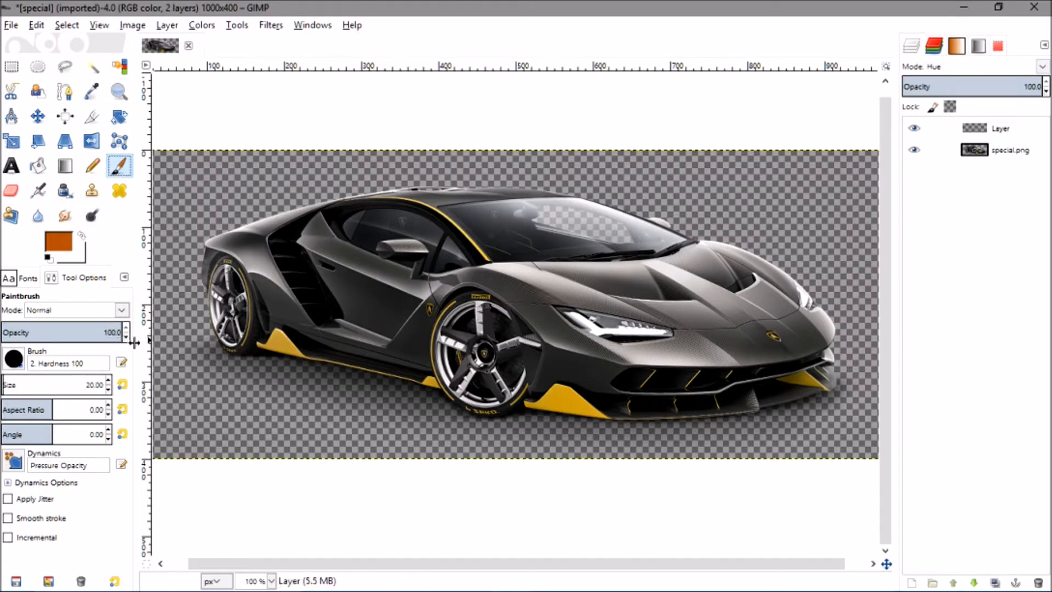
mouse_move(197, 373)
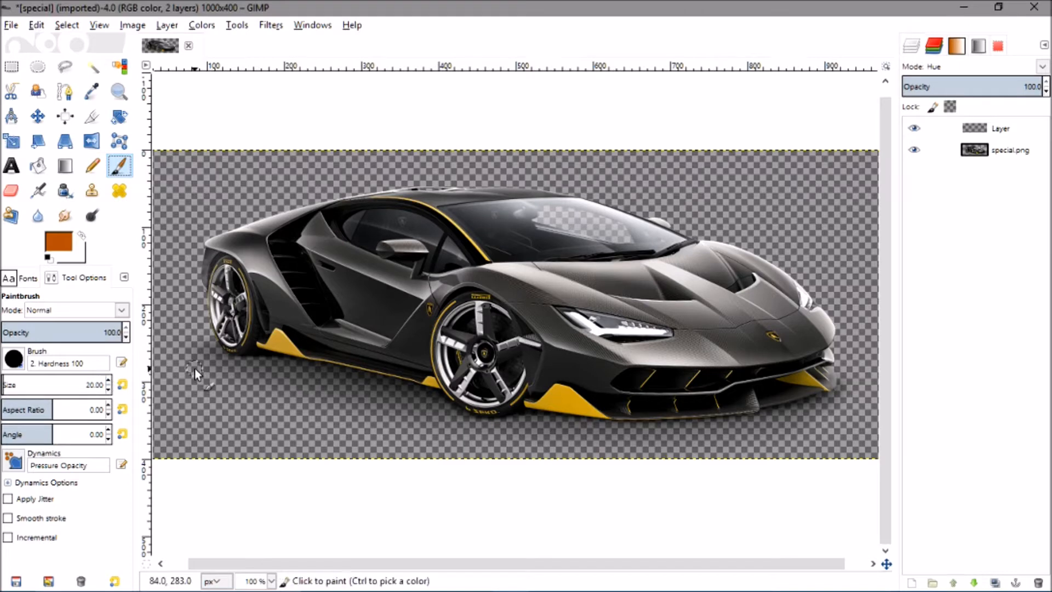
mouse_move(523, 355)
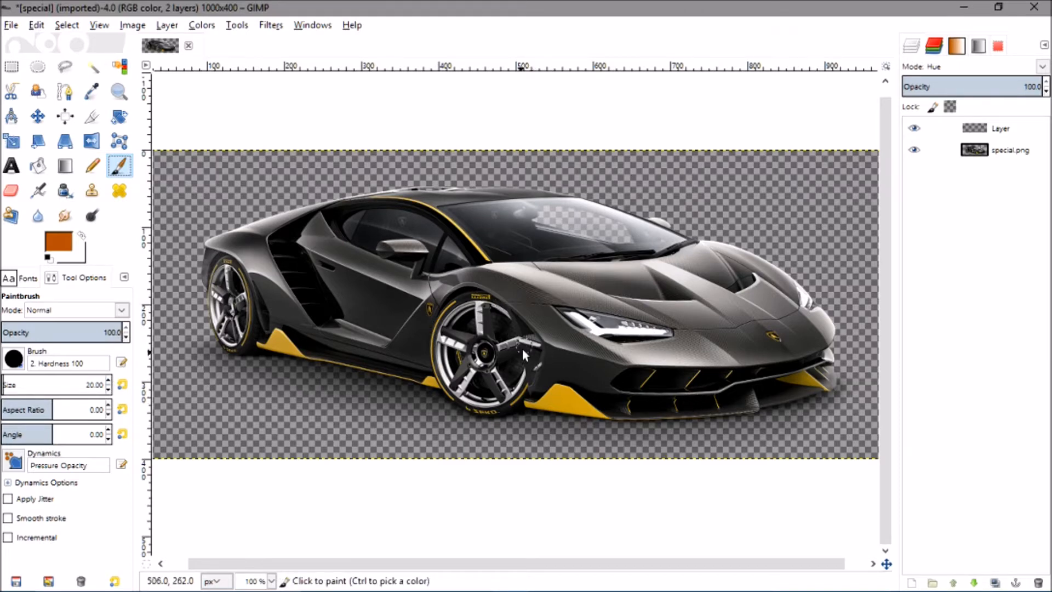
mouse_move(573, 382)
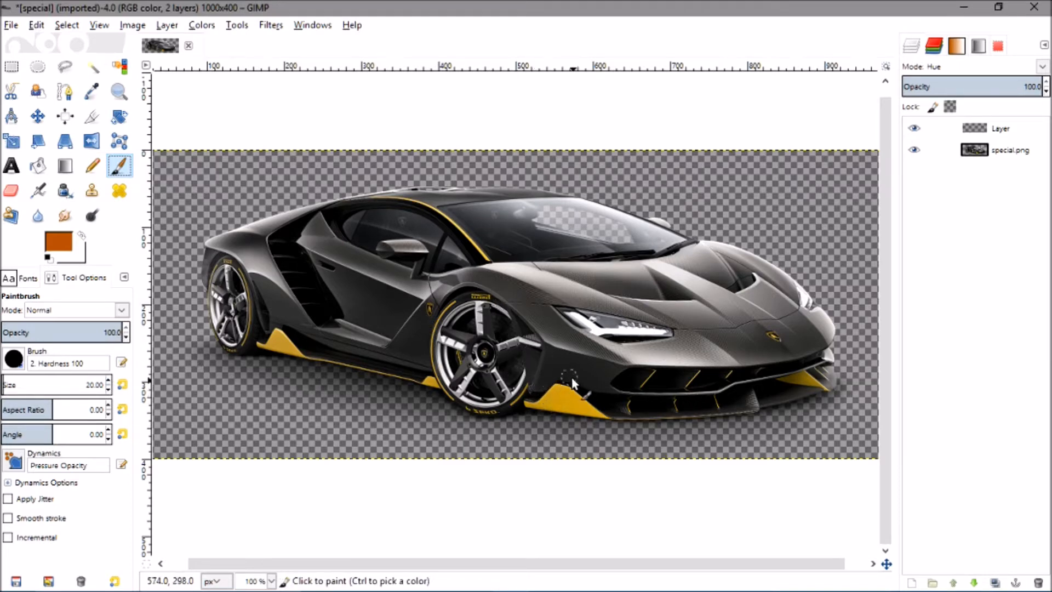
mouse_move(192, 386)
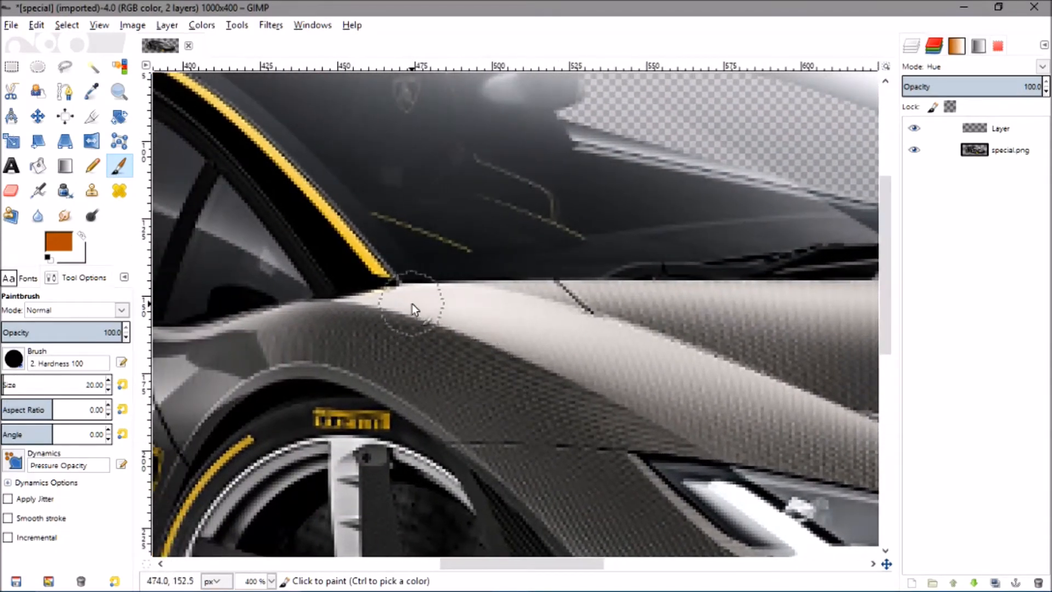
mouse_move(488, 374)
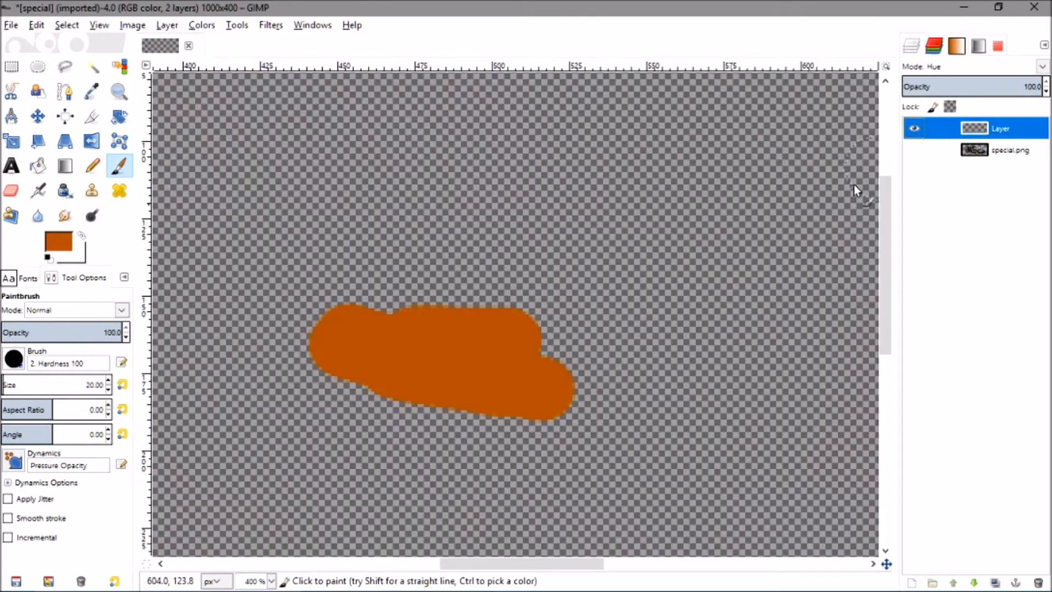
Show the car layer again and paint orange over the interior stitching and logo
click(913, 150)
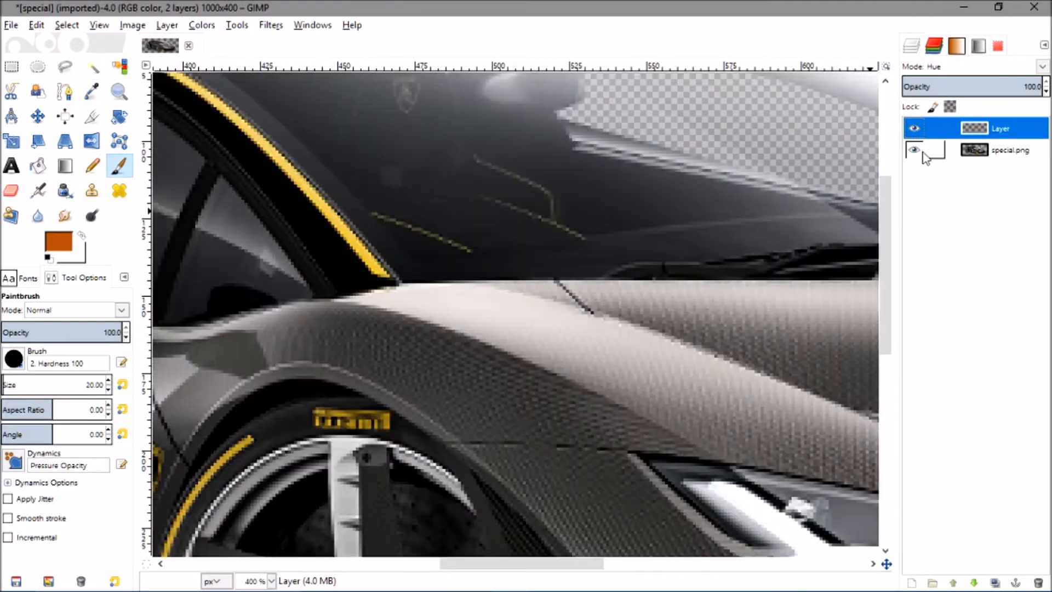
mouse_move(341, 247)
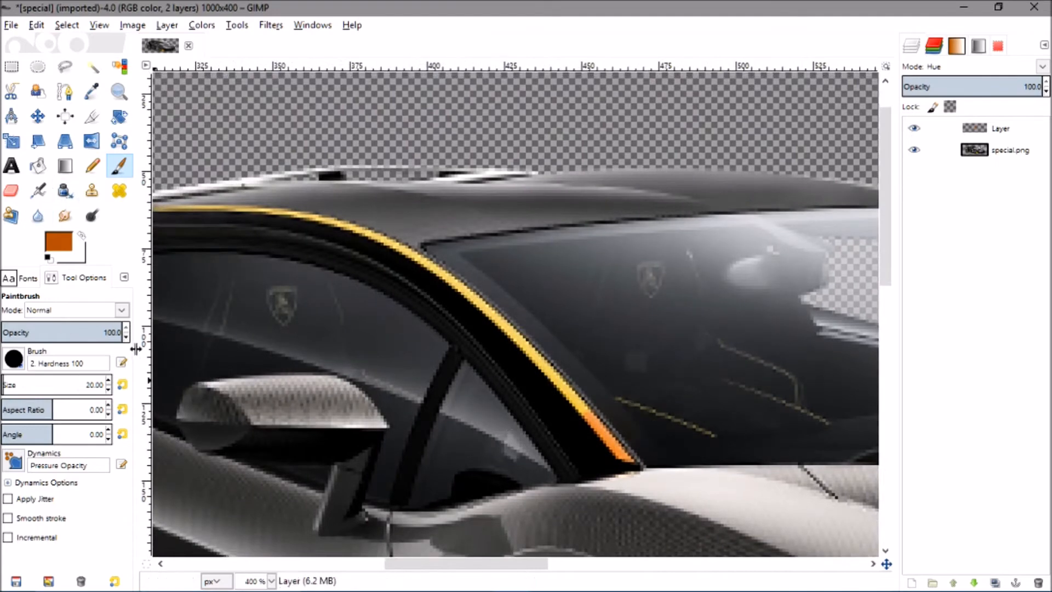
click(107, 388)
text(7)
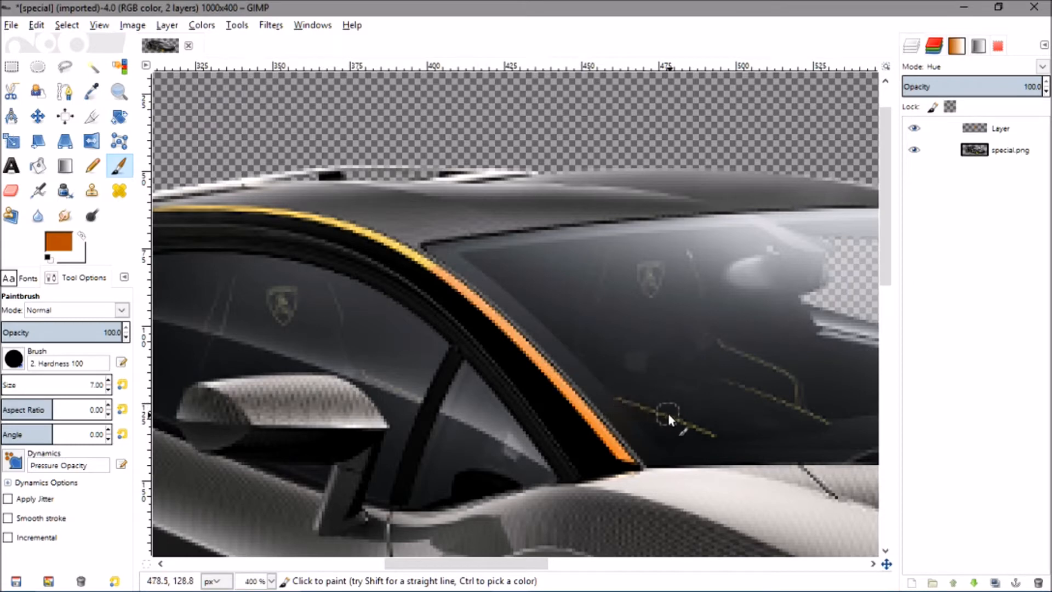
mouse_move(798, 405)
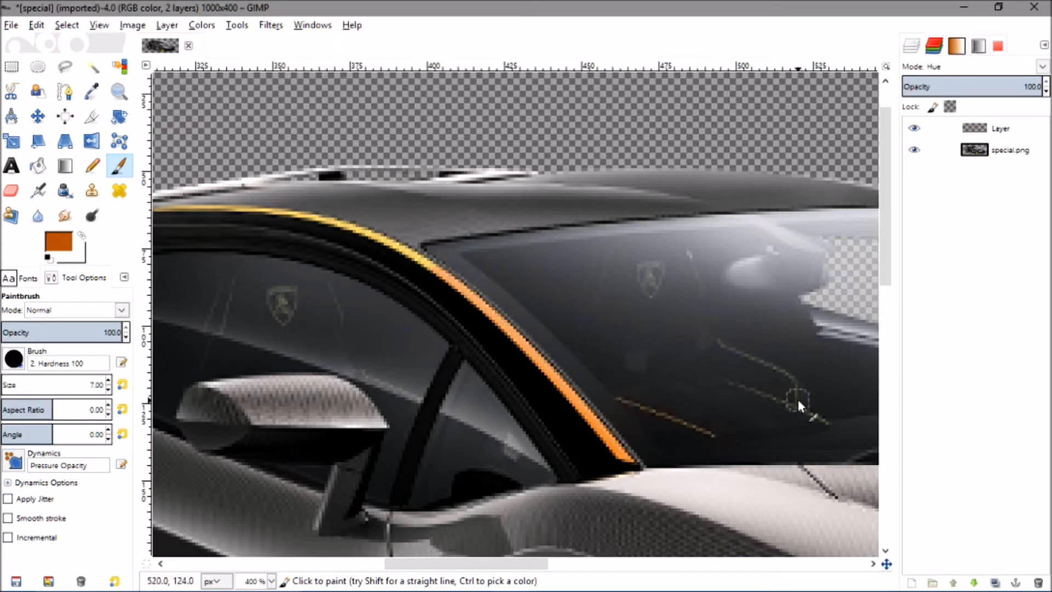
mouse_move(778, 371)
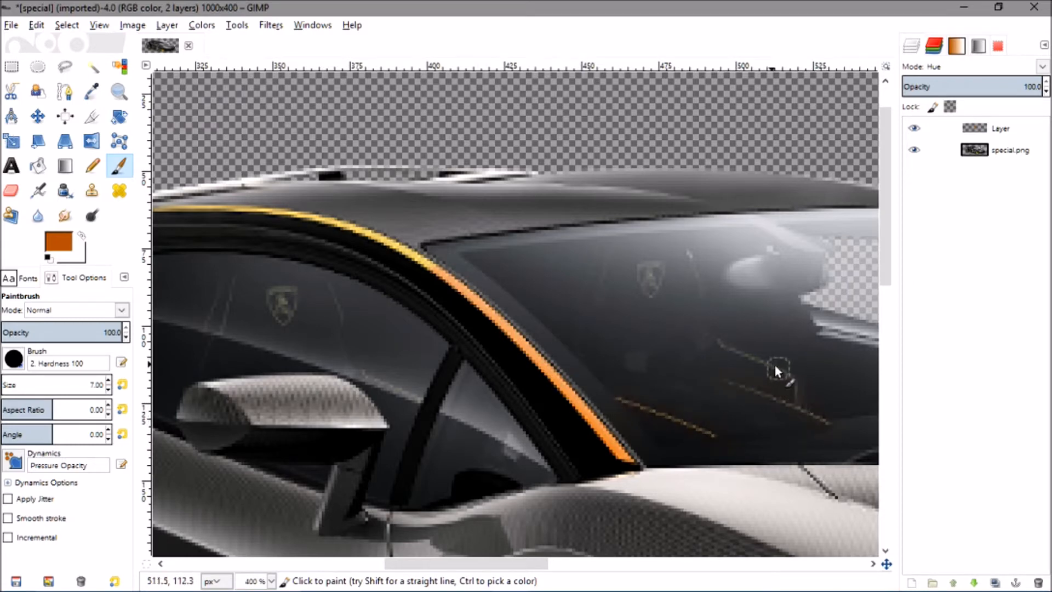
mouse_move(651, 274)
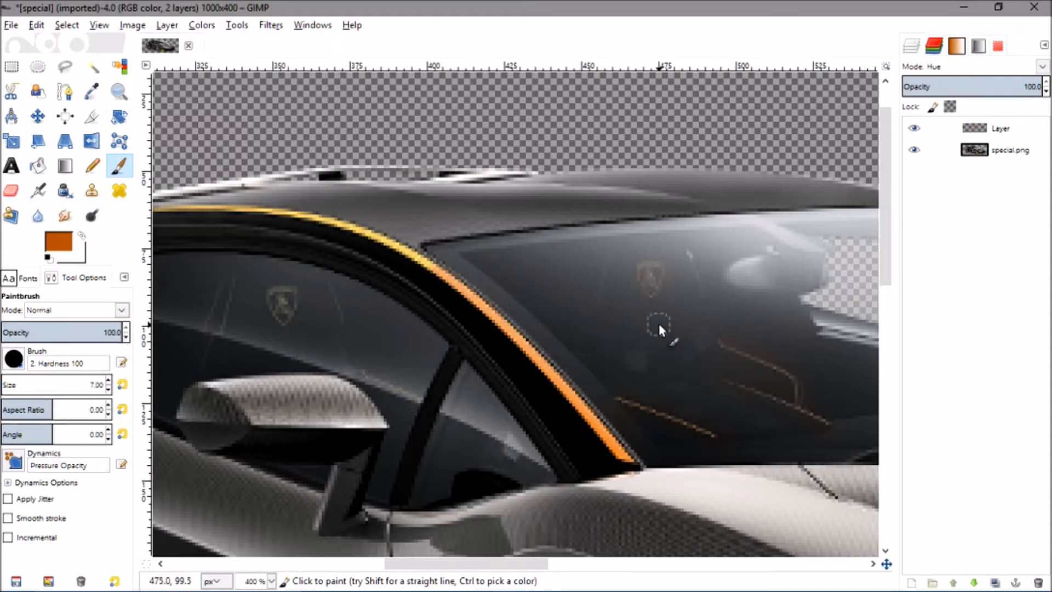
mouse_move(651, 299)
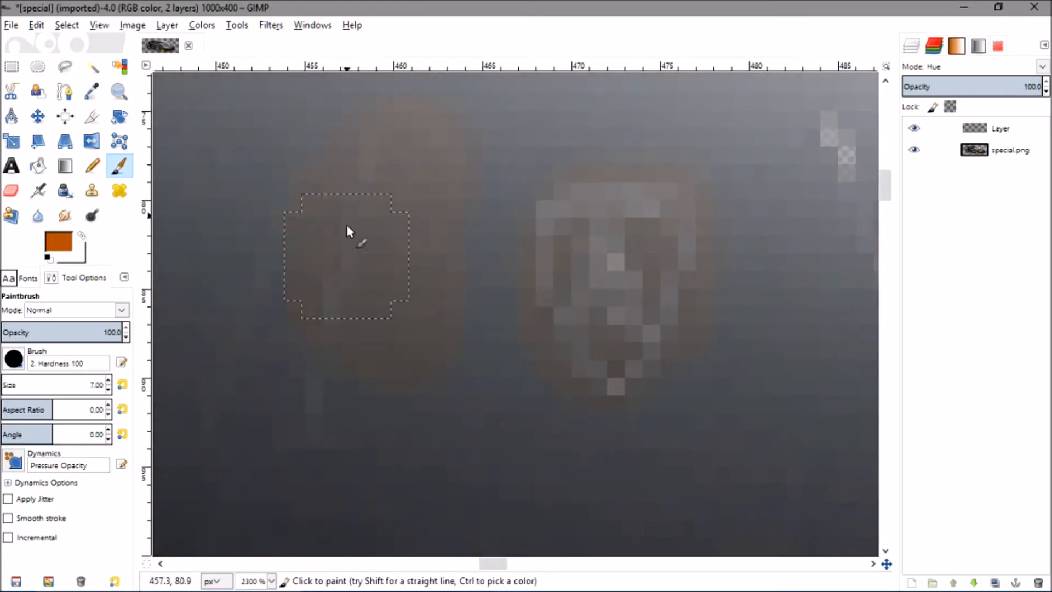
mouse_move(386, 359)
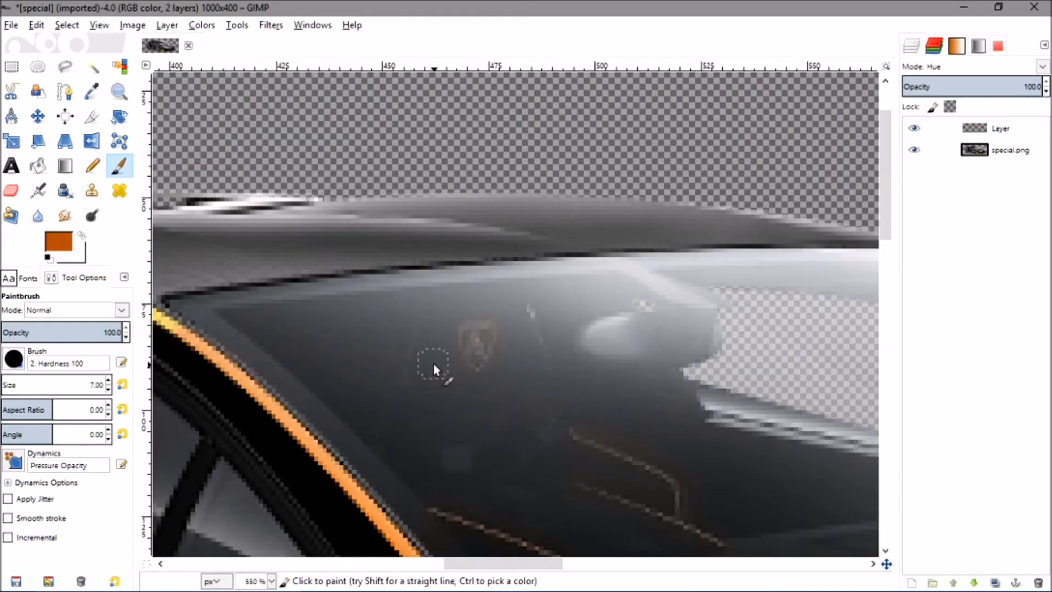
scroll(down, 3)
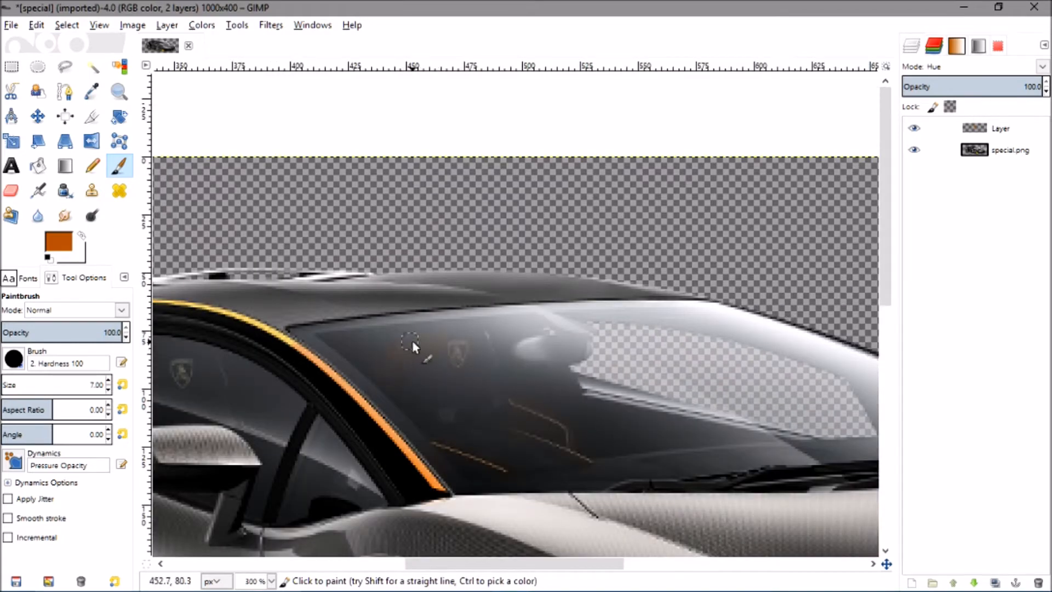
mouse_move(345, 301)
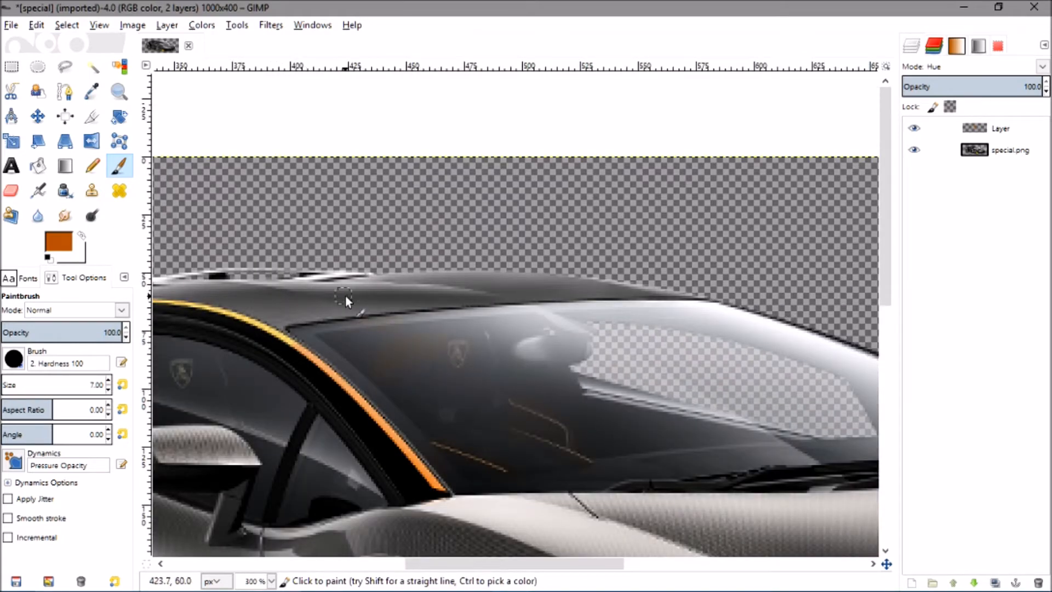
mouse_move(419, 375)
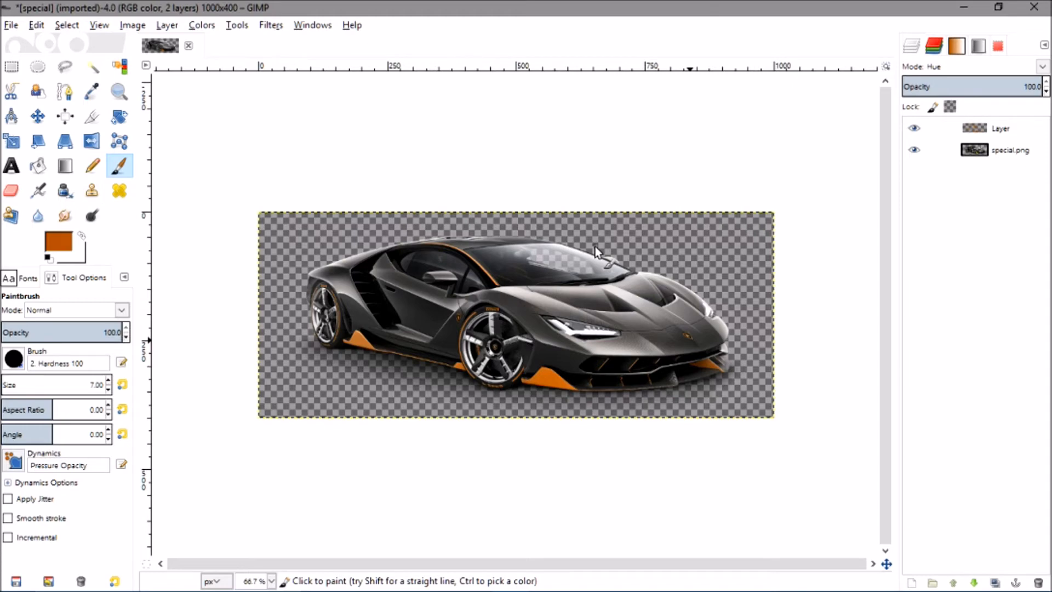
mouse_move(493, 329)
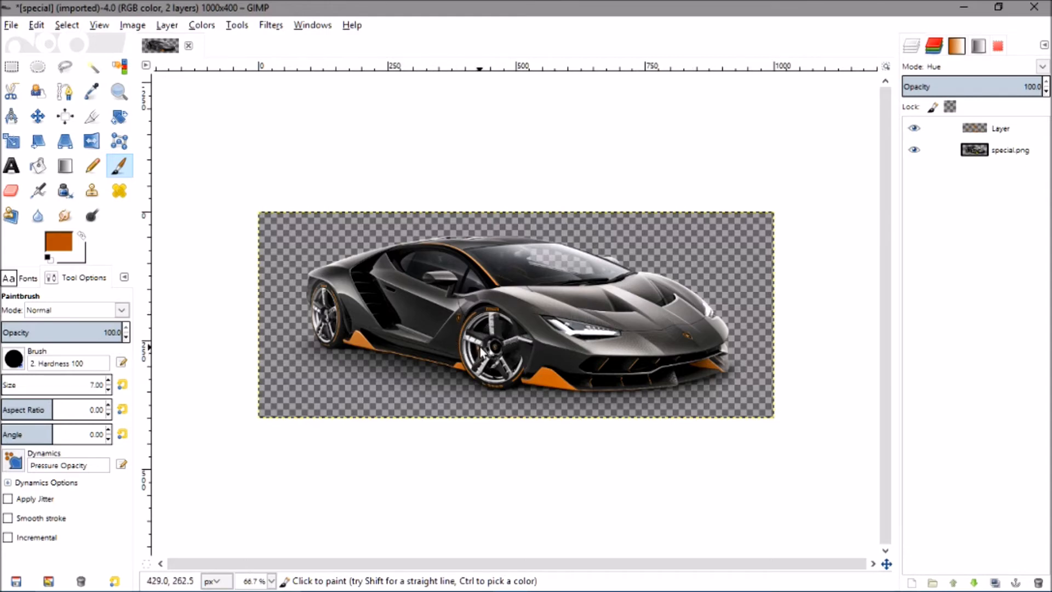
mouse_move(483, 352)
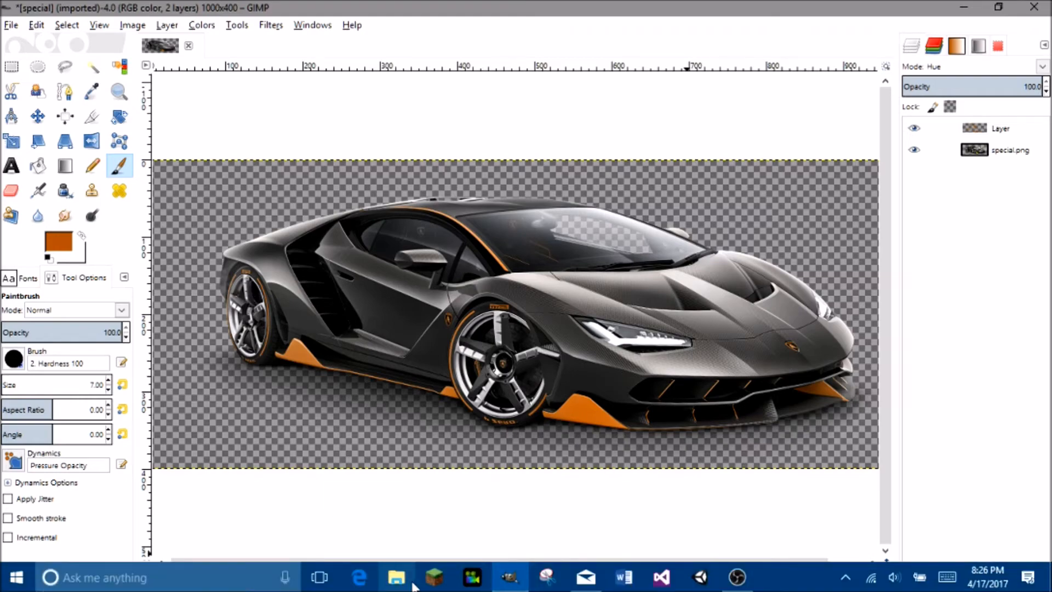
Browse File Explorer to Pictures > Background and open the Marcus 3.jpg example
click(396, 576)
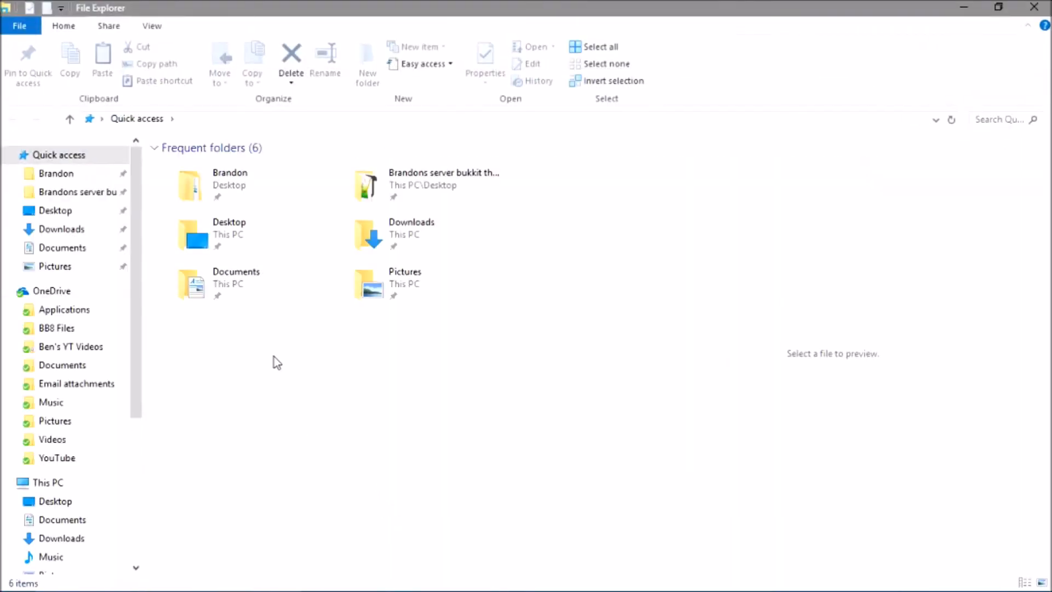
click(403, 281)
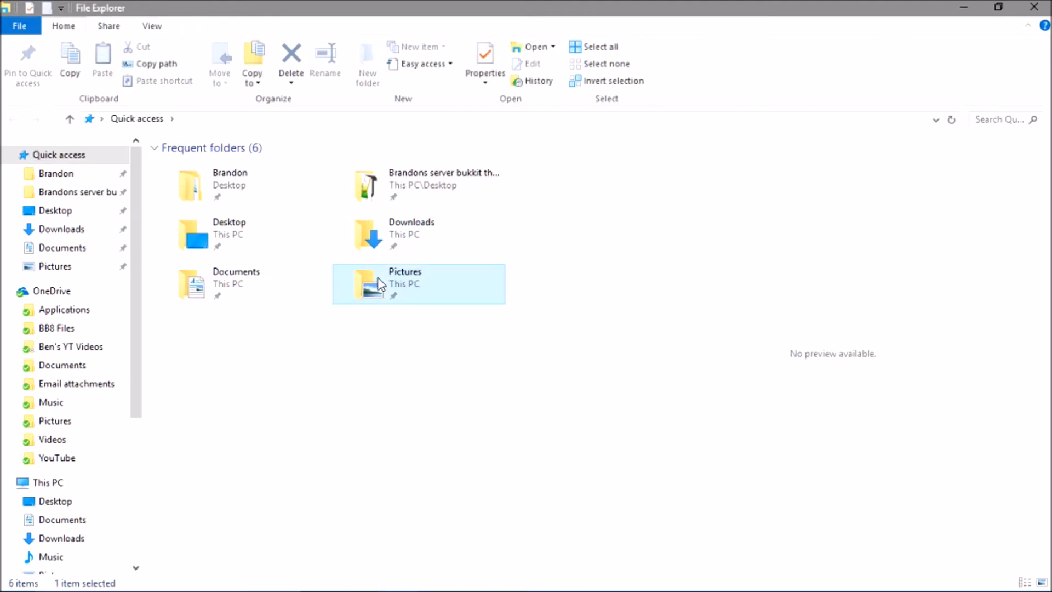
double_click(405, 283)
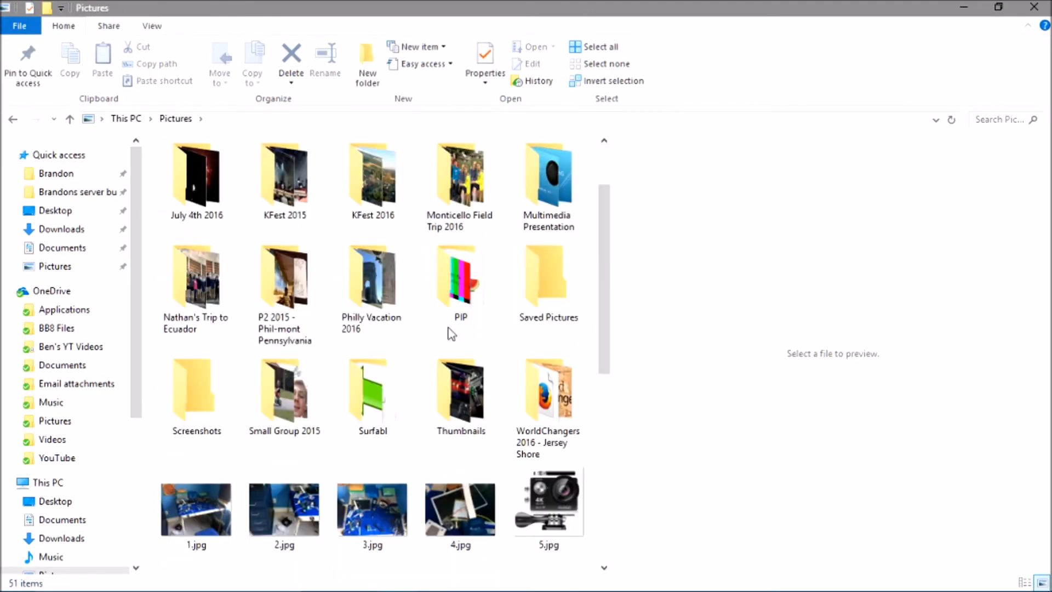
scroll(up, 3)
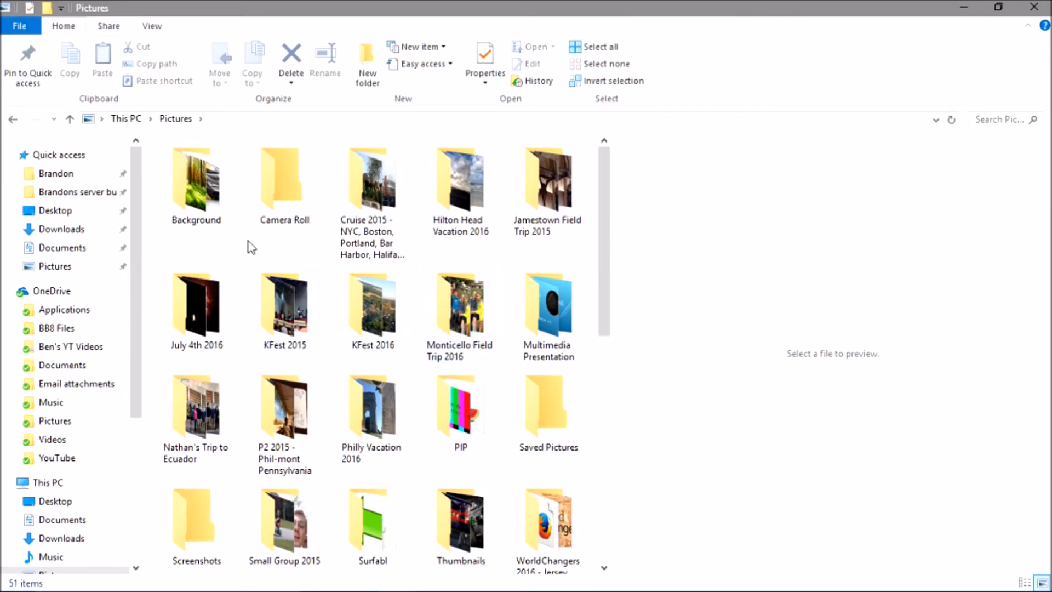
double_click(195, 176)
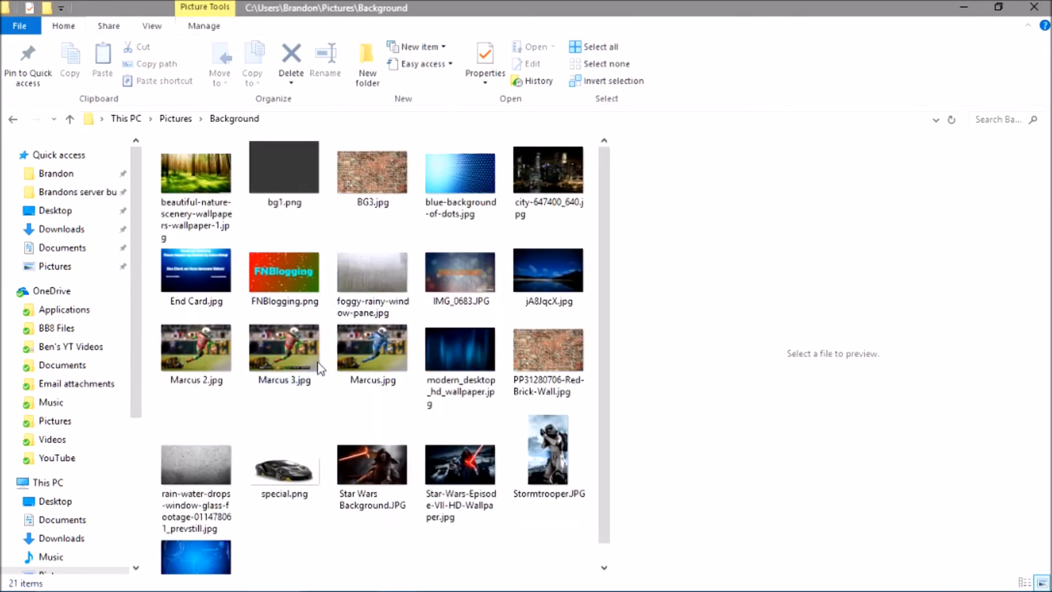
double_click(283, 346)
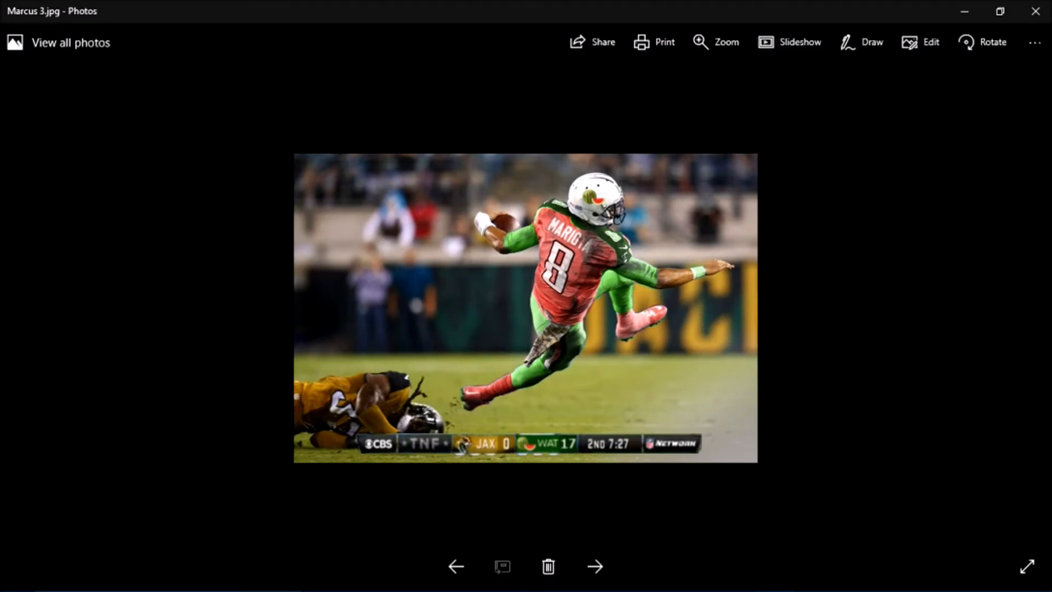
mouse_move(936, 392)
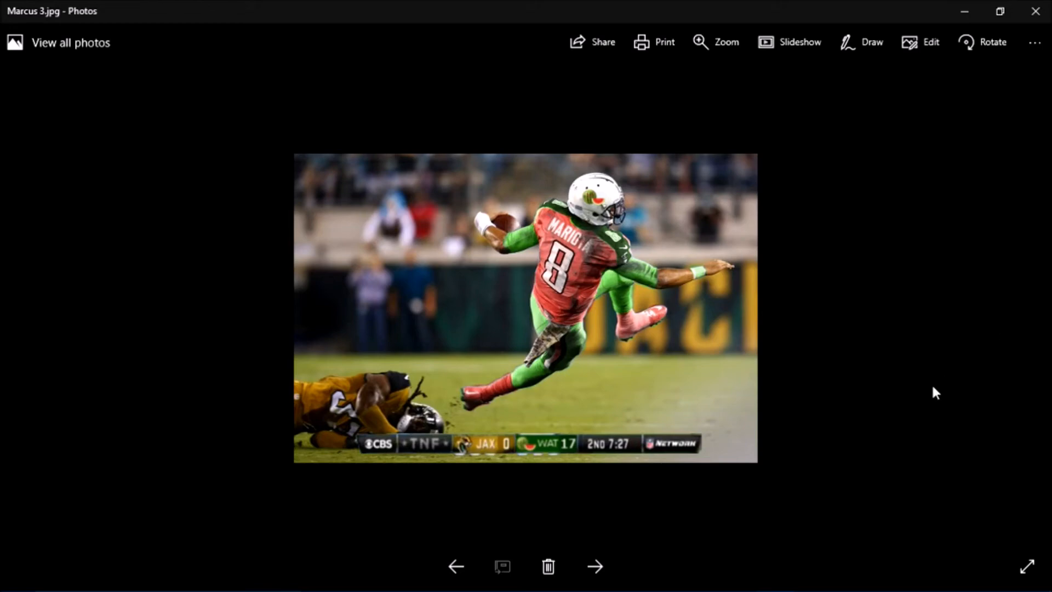
mouse_move(791, 276)
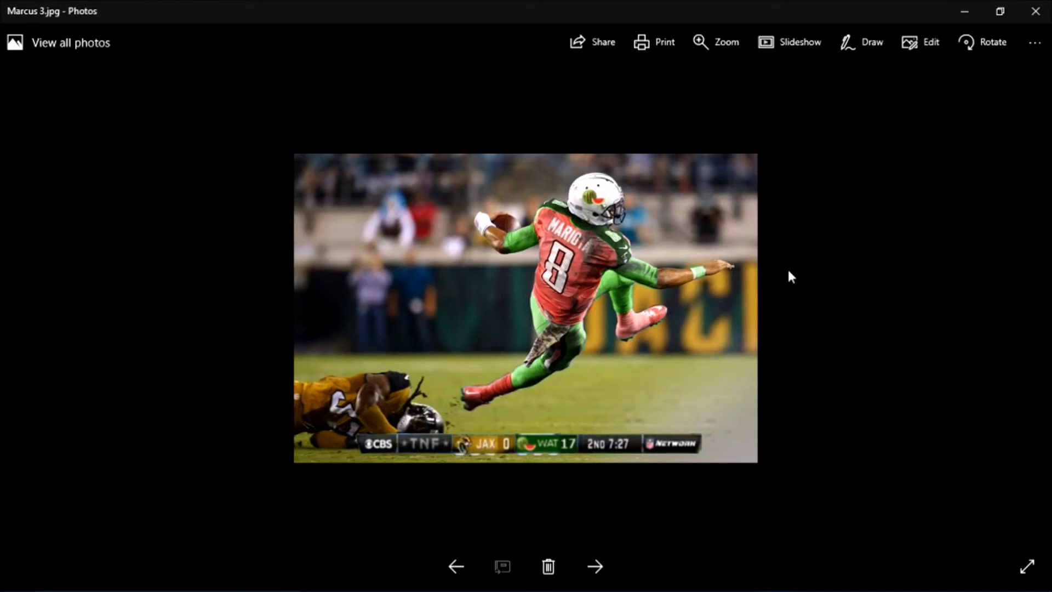
mouse_move(484, 409)
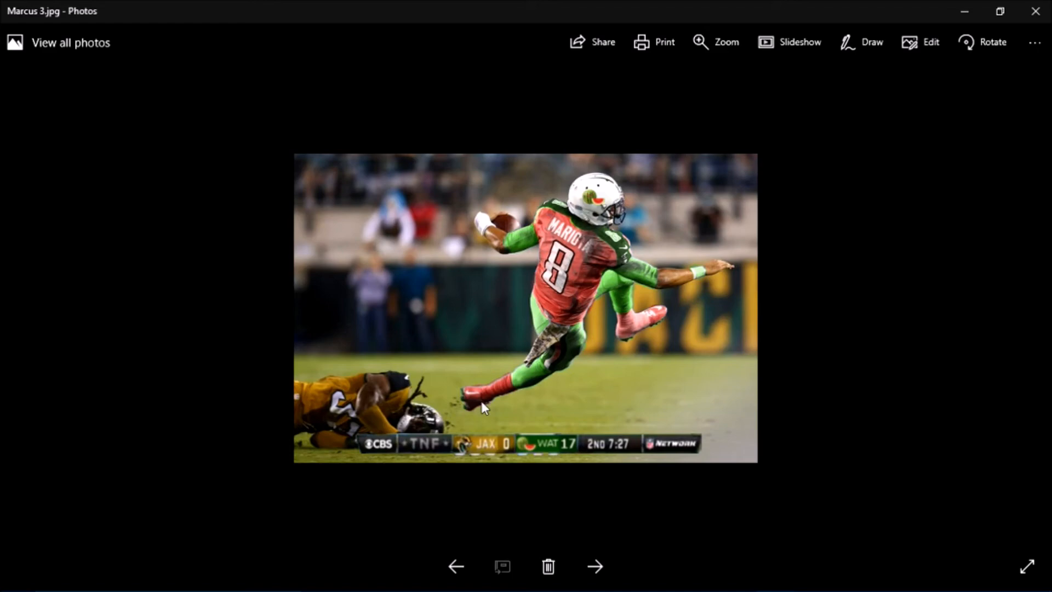
mouse_move(541, 281)
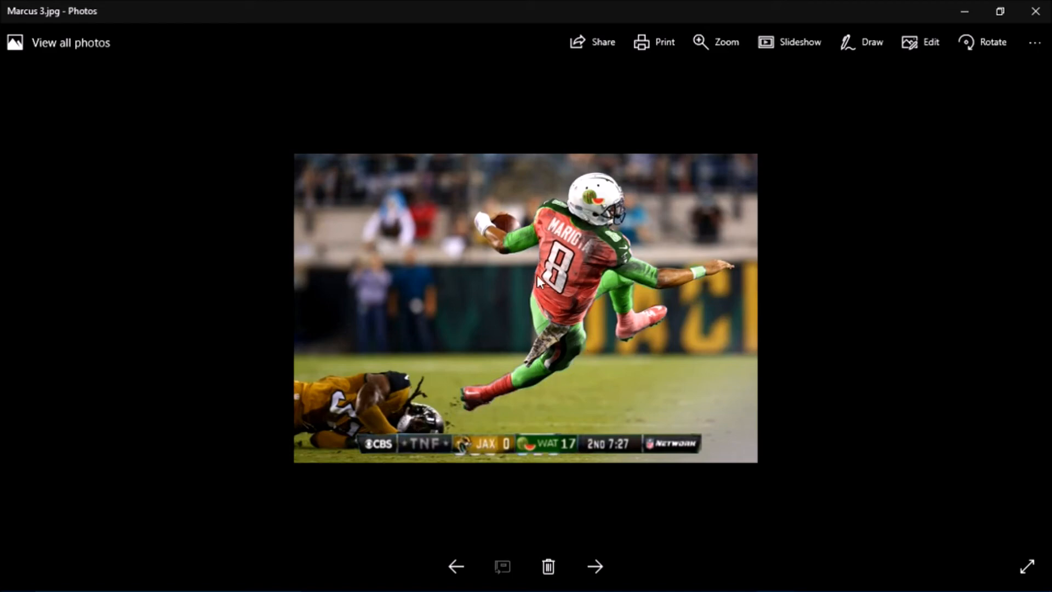
mouse_move(624, 260)
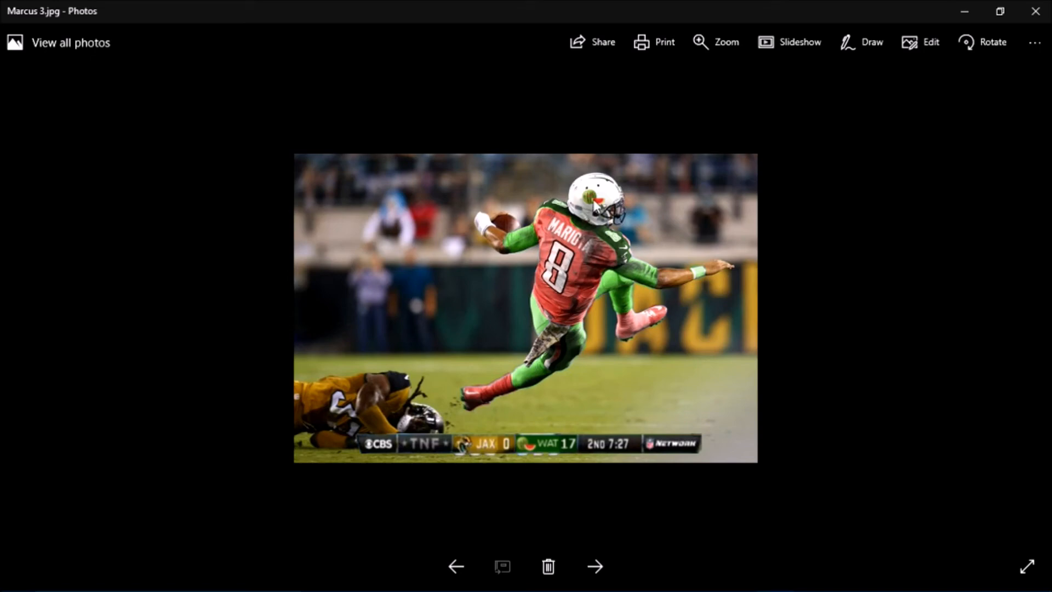
click(715, 42)
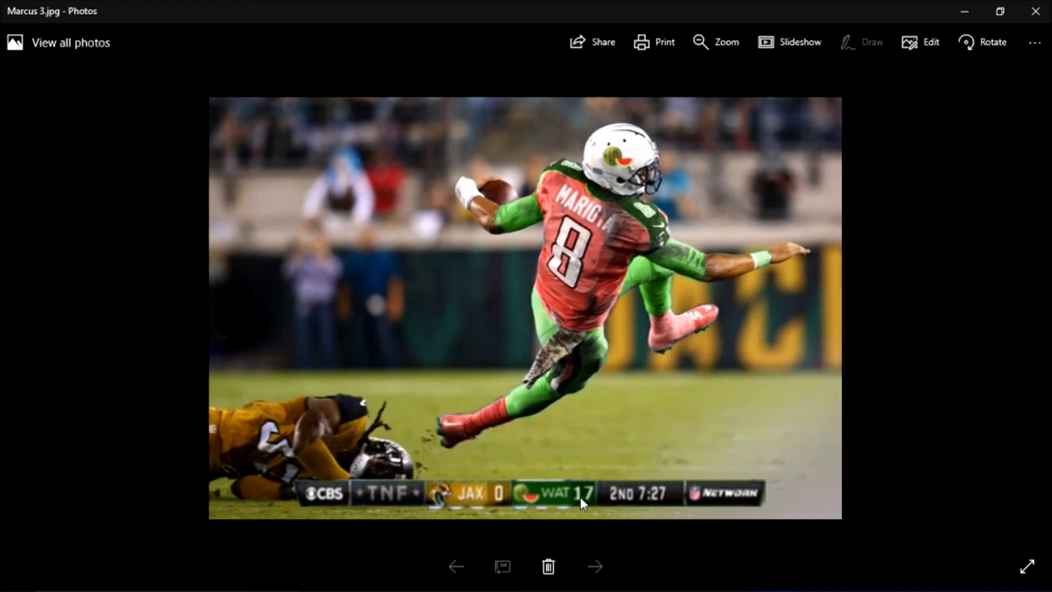
mouse_move(562, 499)
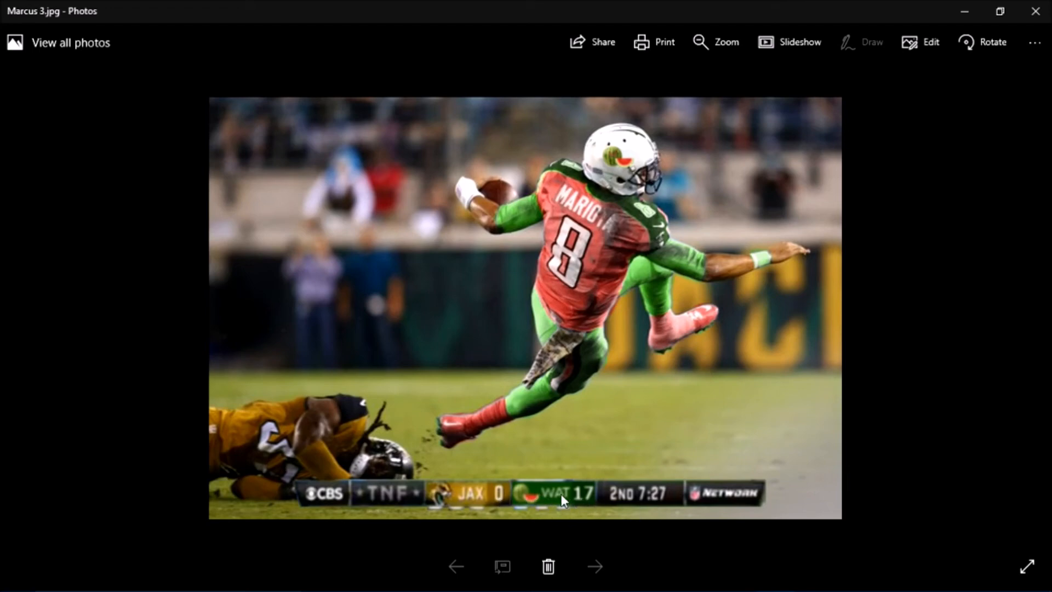
mouse_move(604, 410)
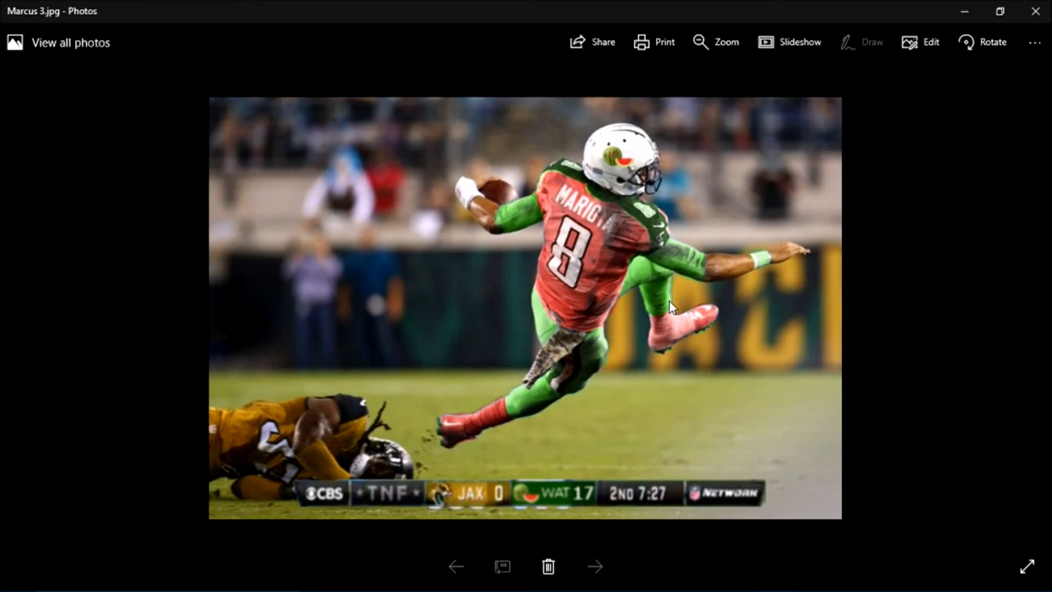
mouse_move(766, 257)
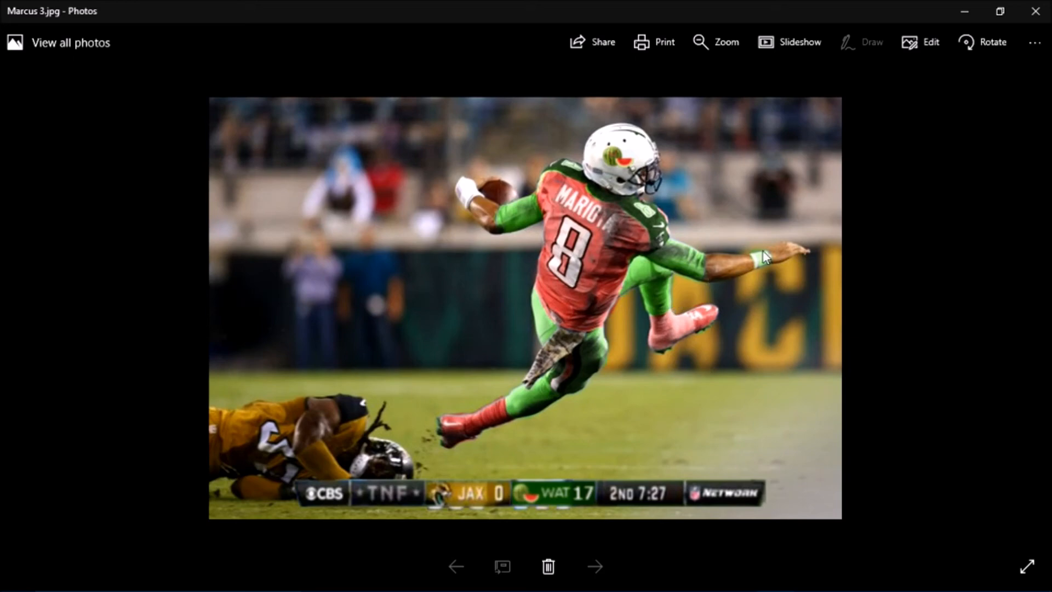
click(715, 42)
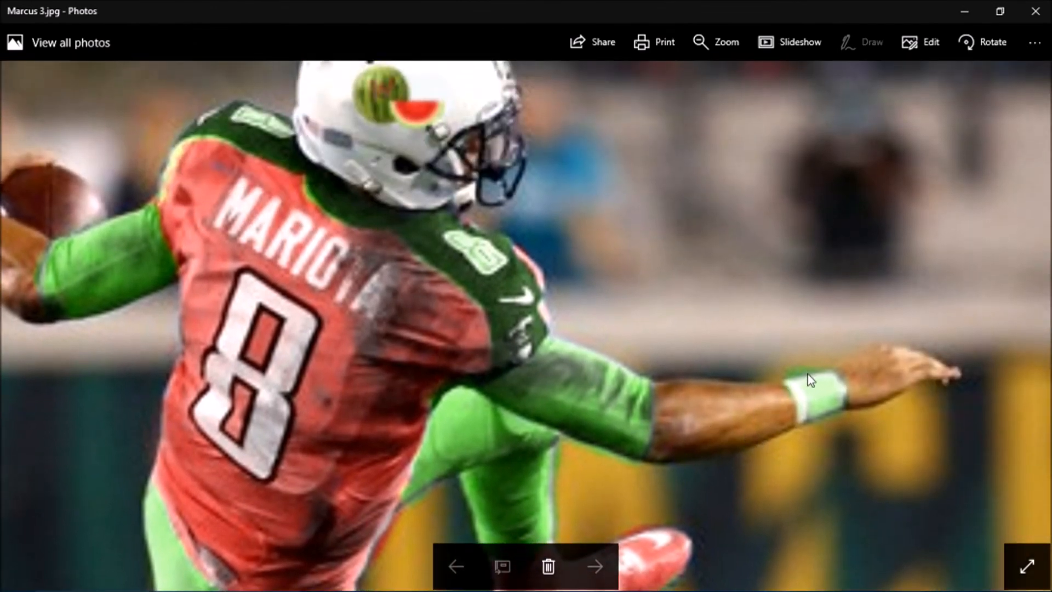
mouse_move(798, 380)
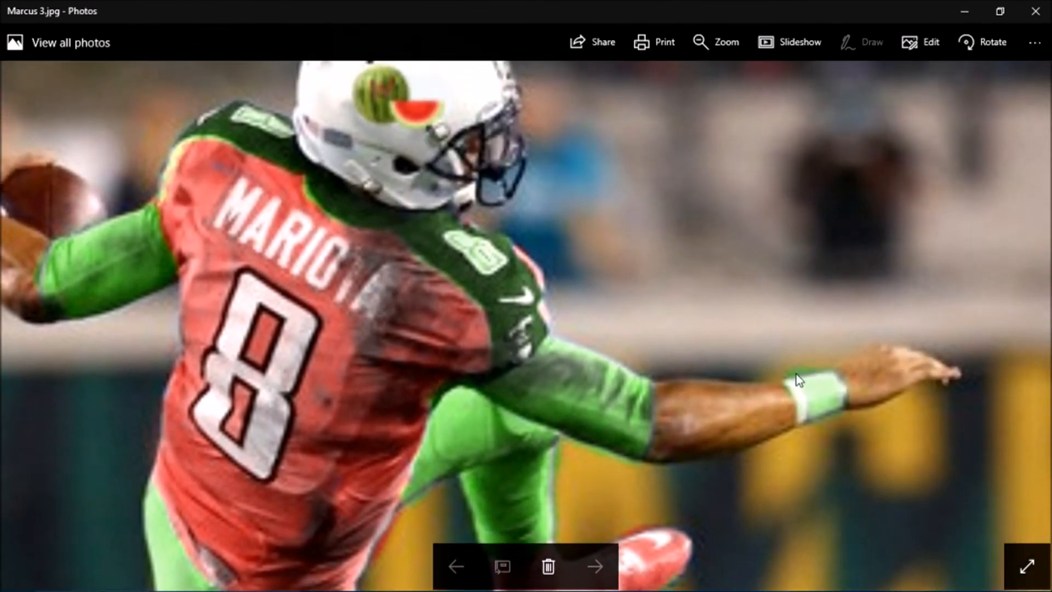
mouse_move(607, 382)
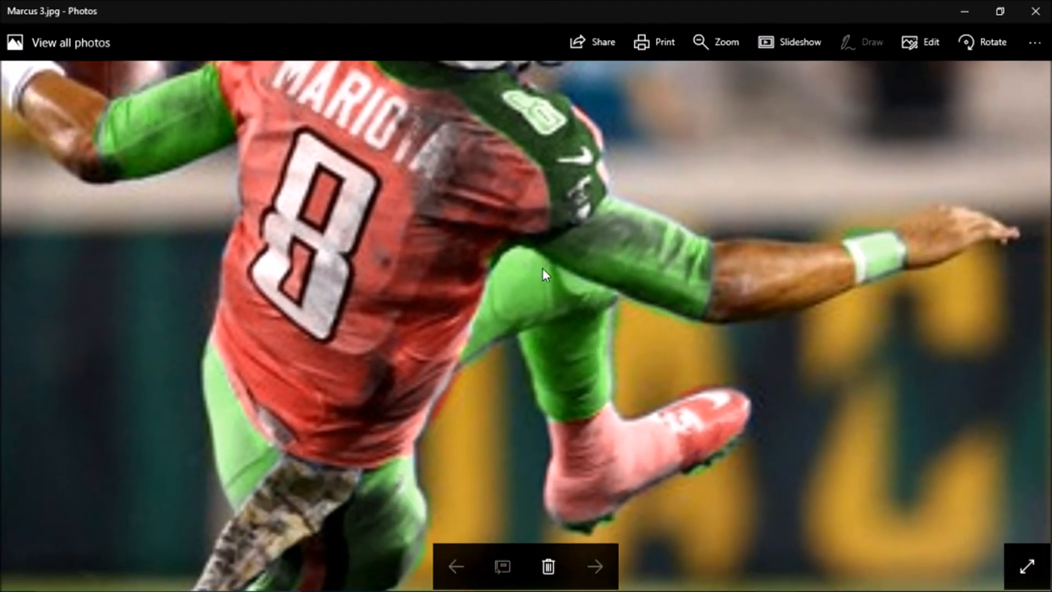
mouse_move(574, 395)
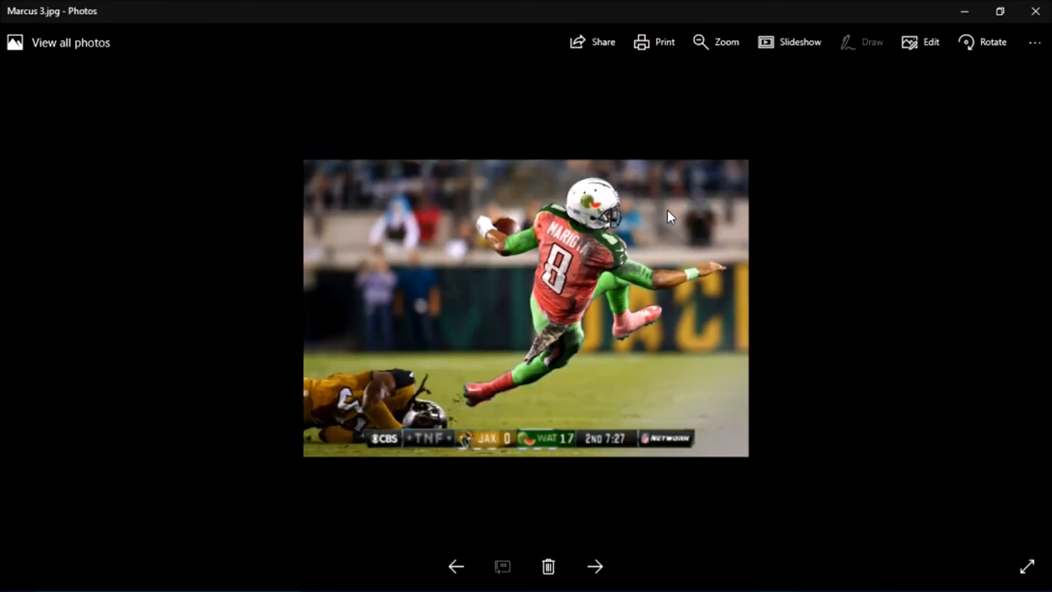
Switch back to the GIMP window showing the orange-accented Lamborghini
click(860, 42)
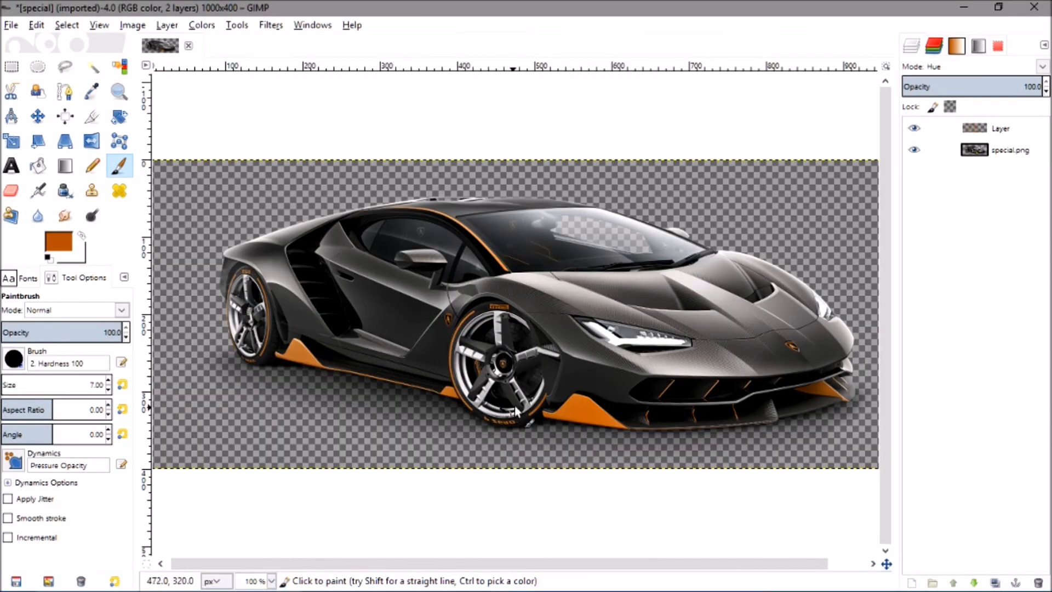
mouse_move(502, 388)
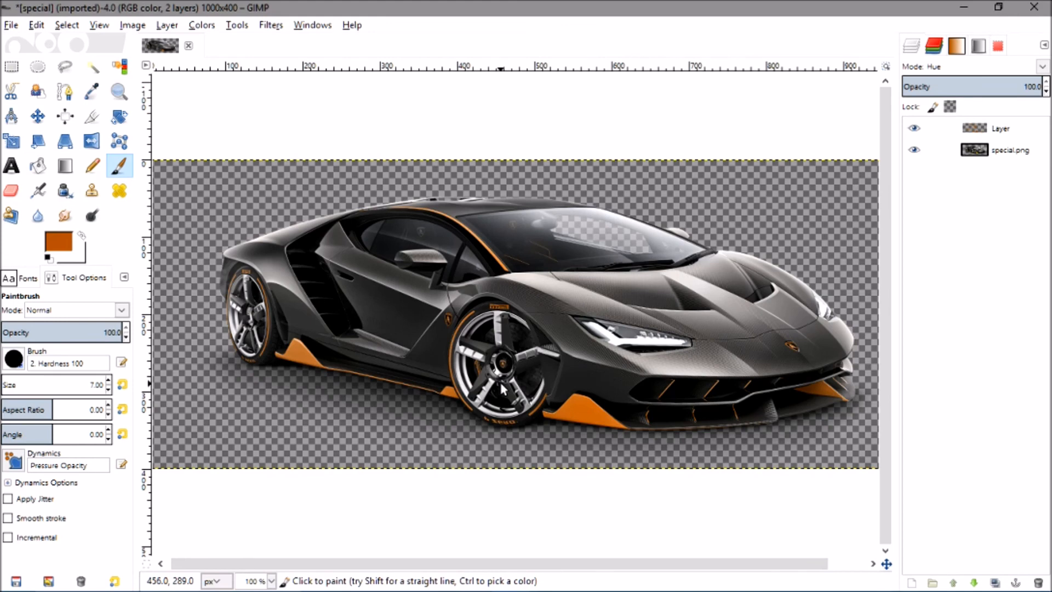